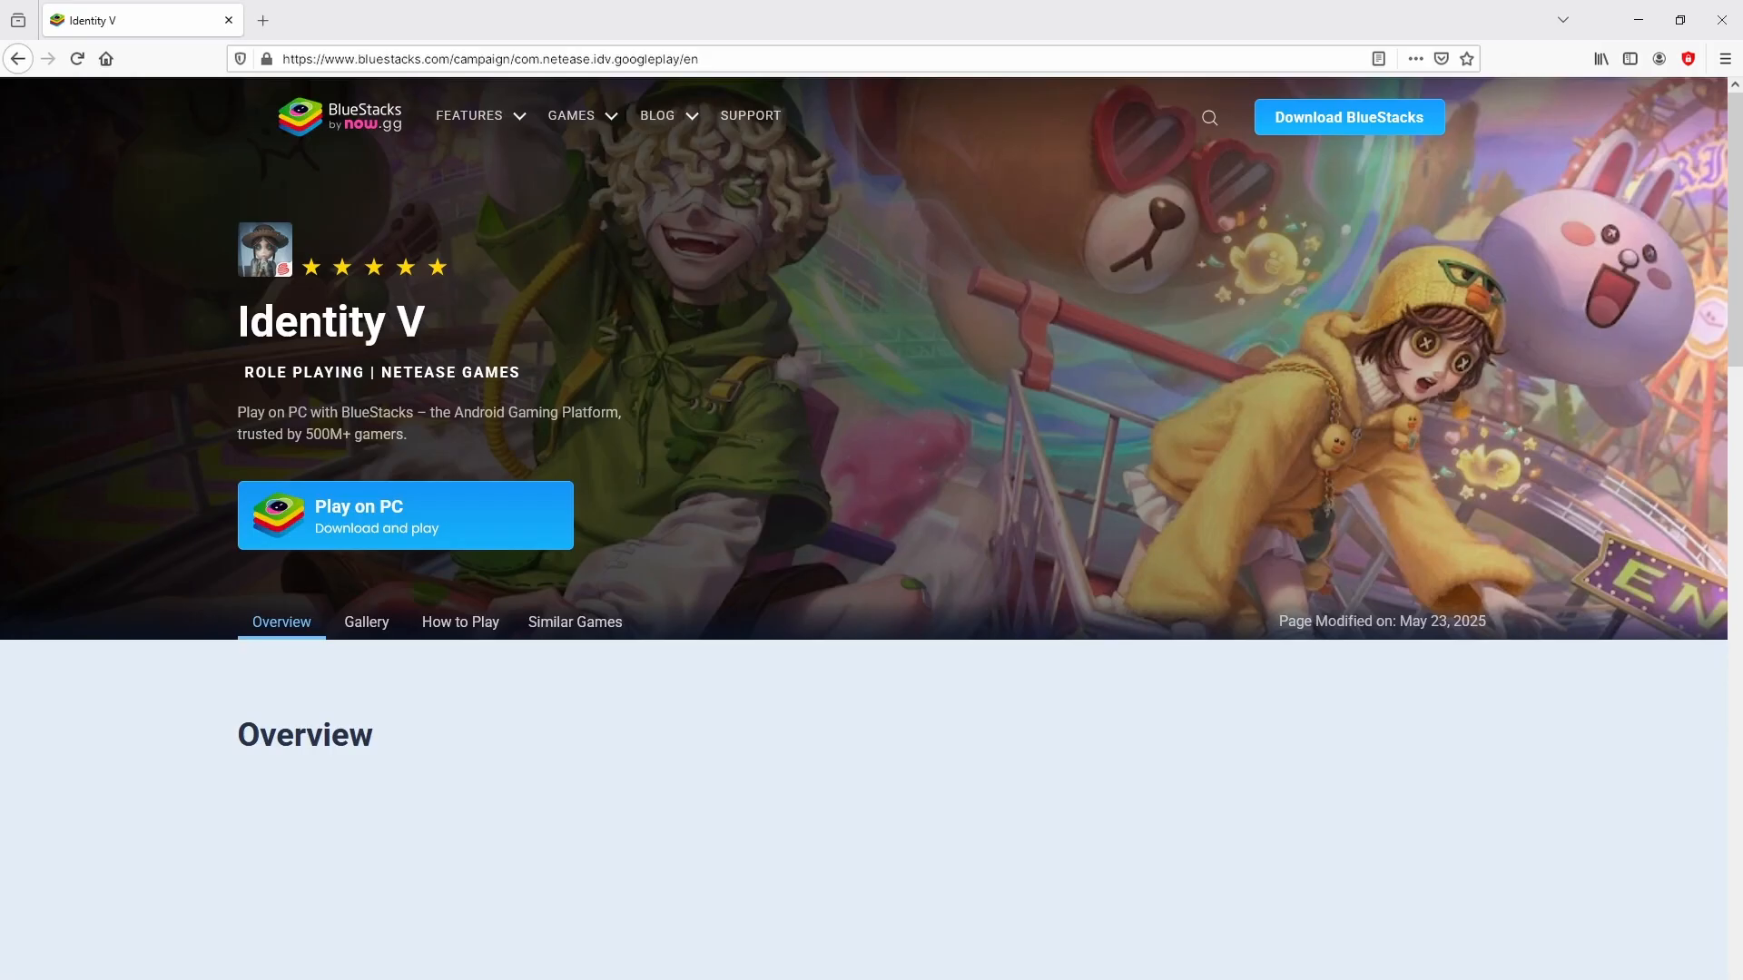
Download and launch the BlueStacks 5 installer with the software license accepted
scroll(down, 3)
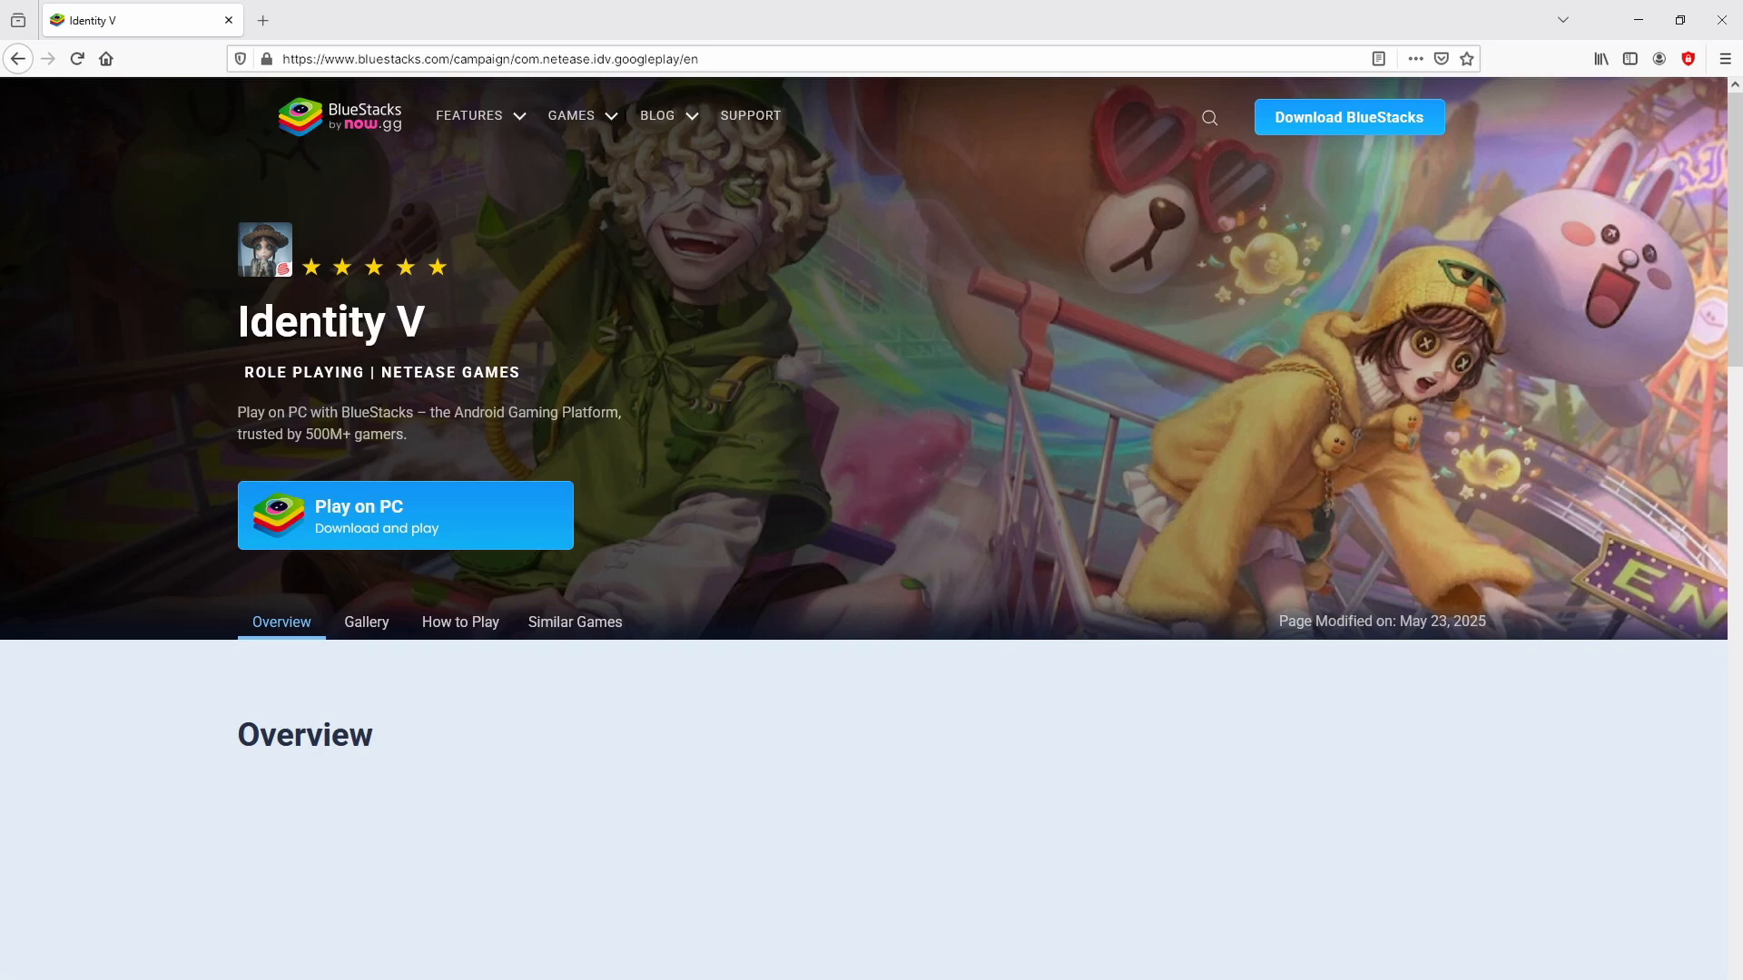
click(404, 514)
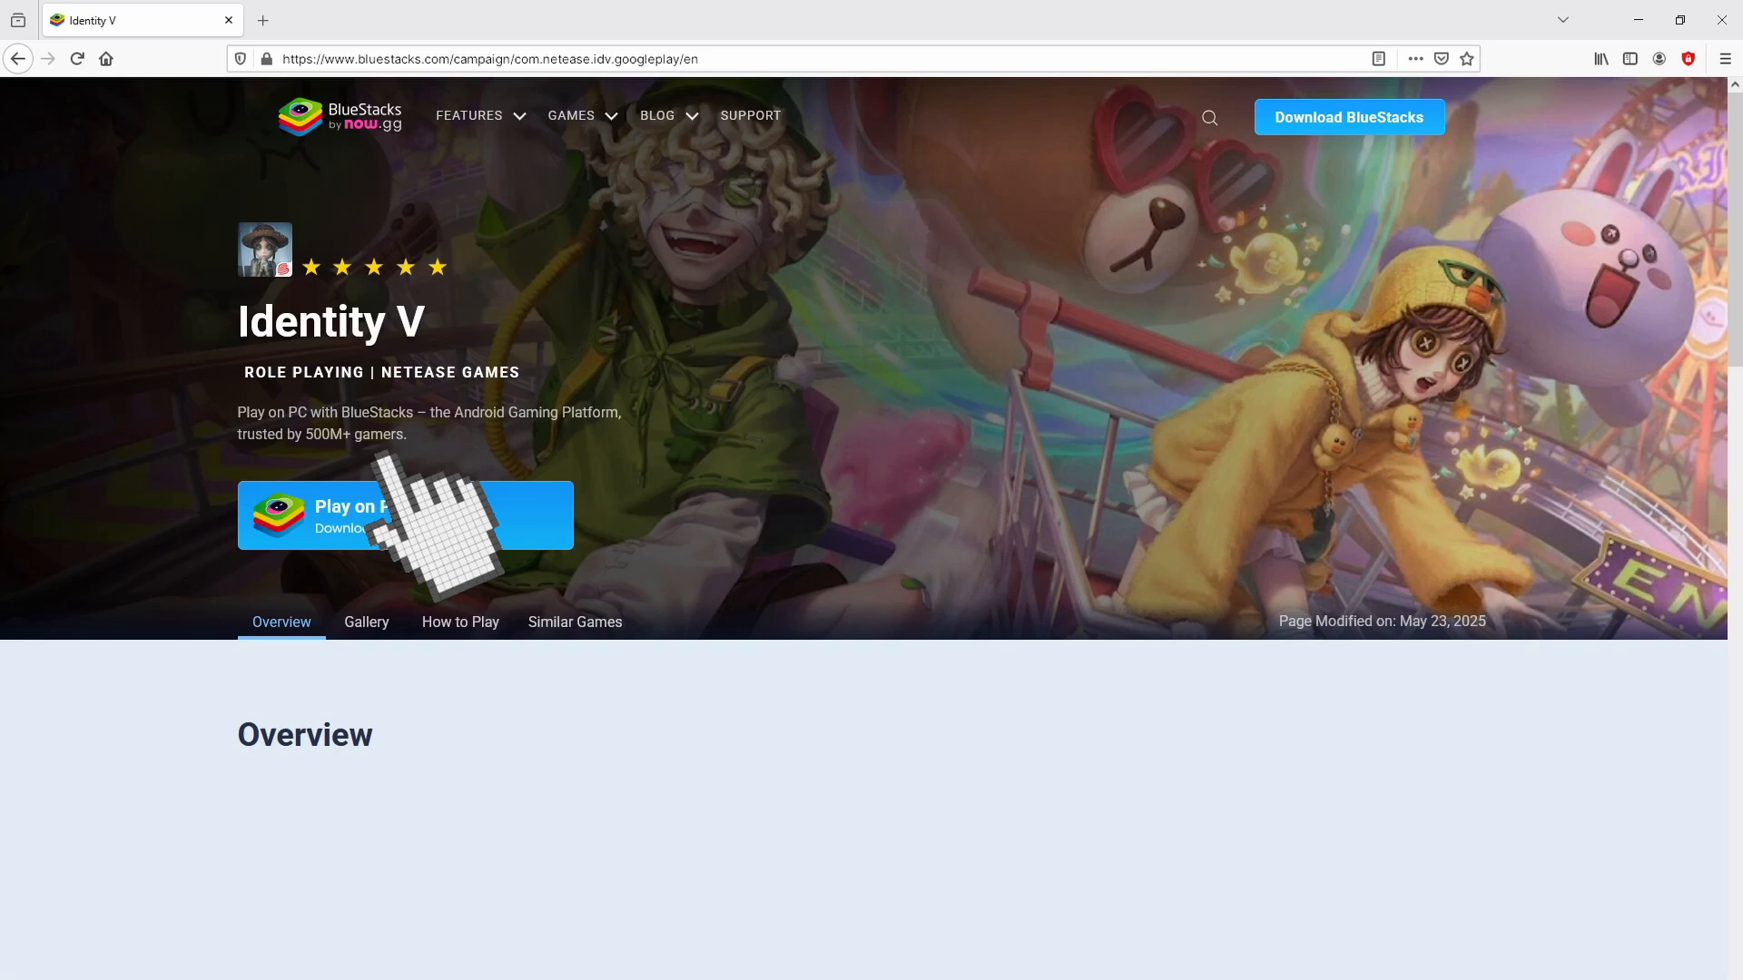
click(406, 516)
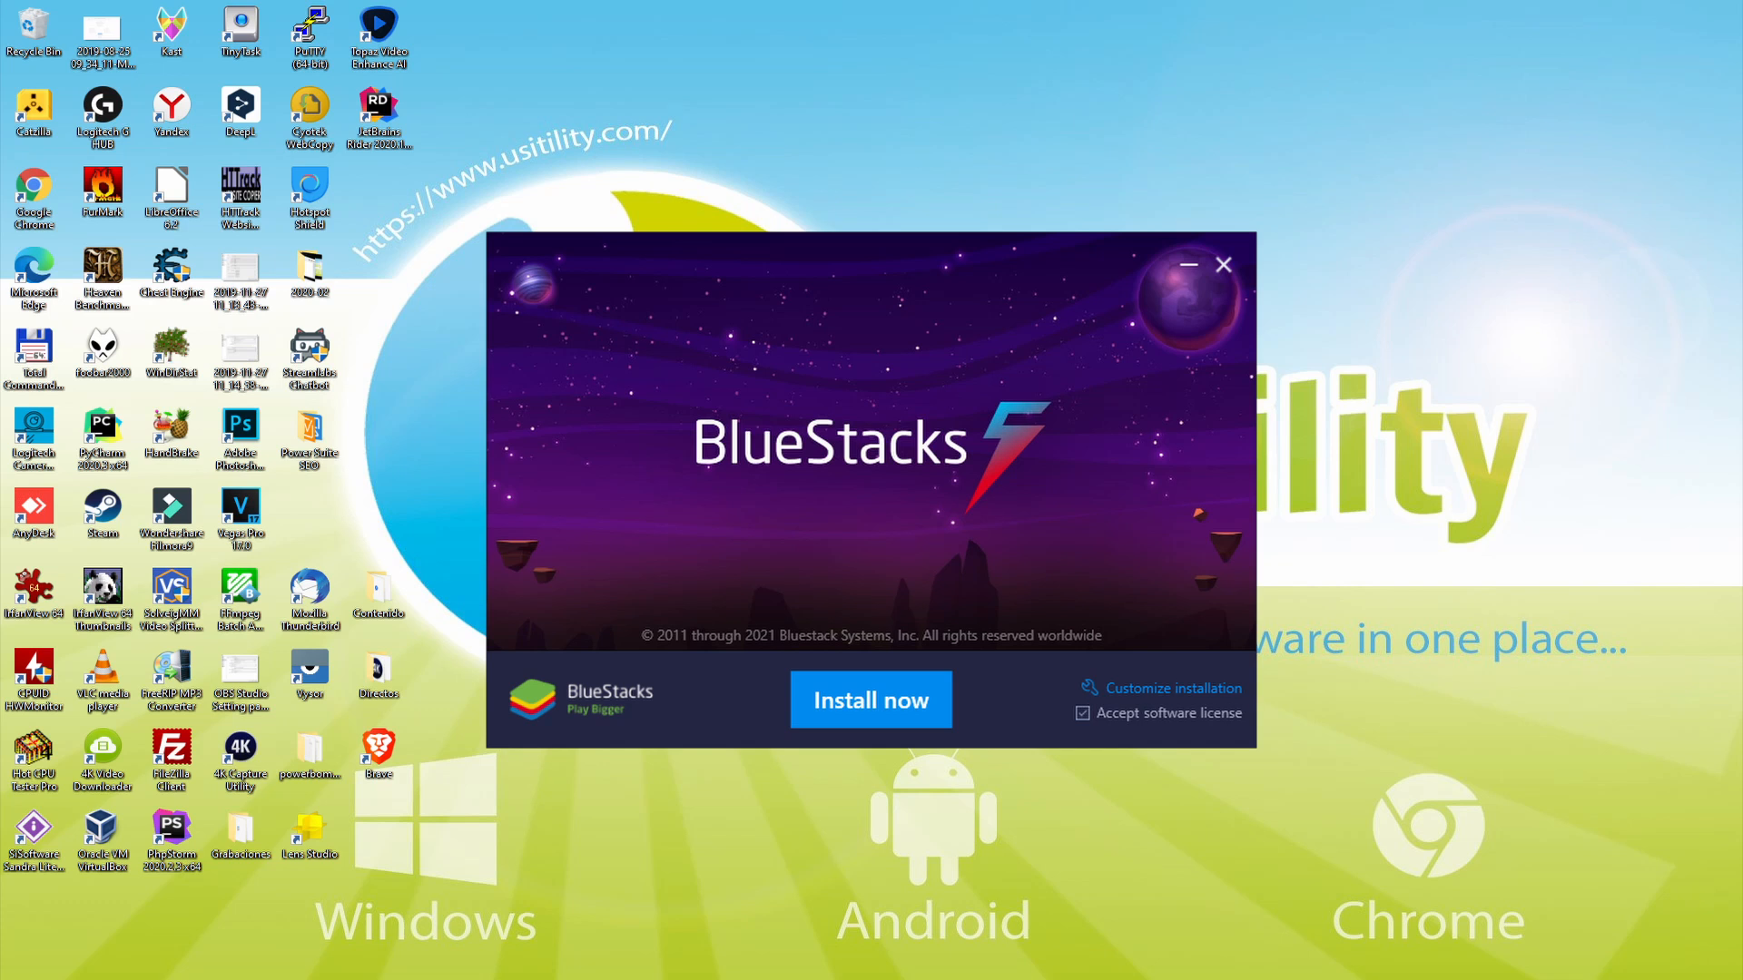
mouse_move(1172, 700)
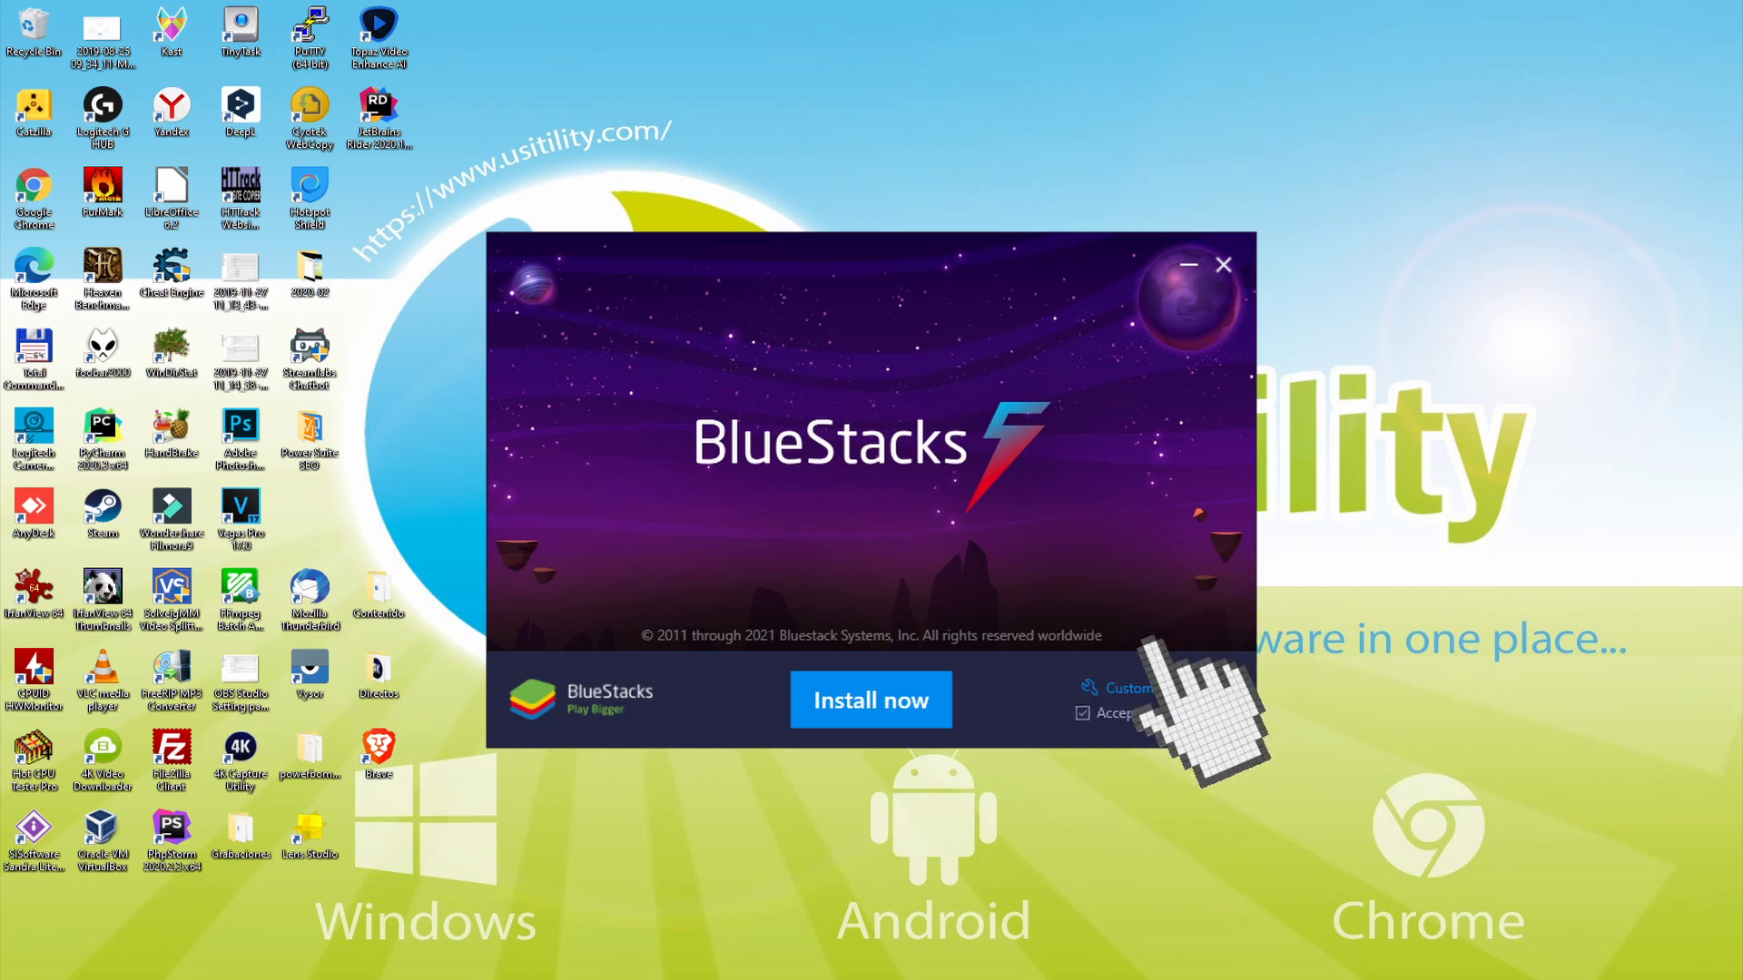
click(1121, 687)
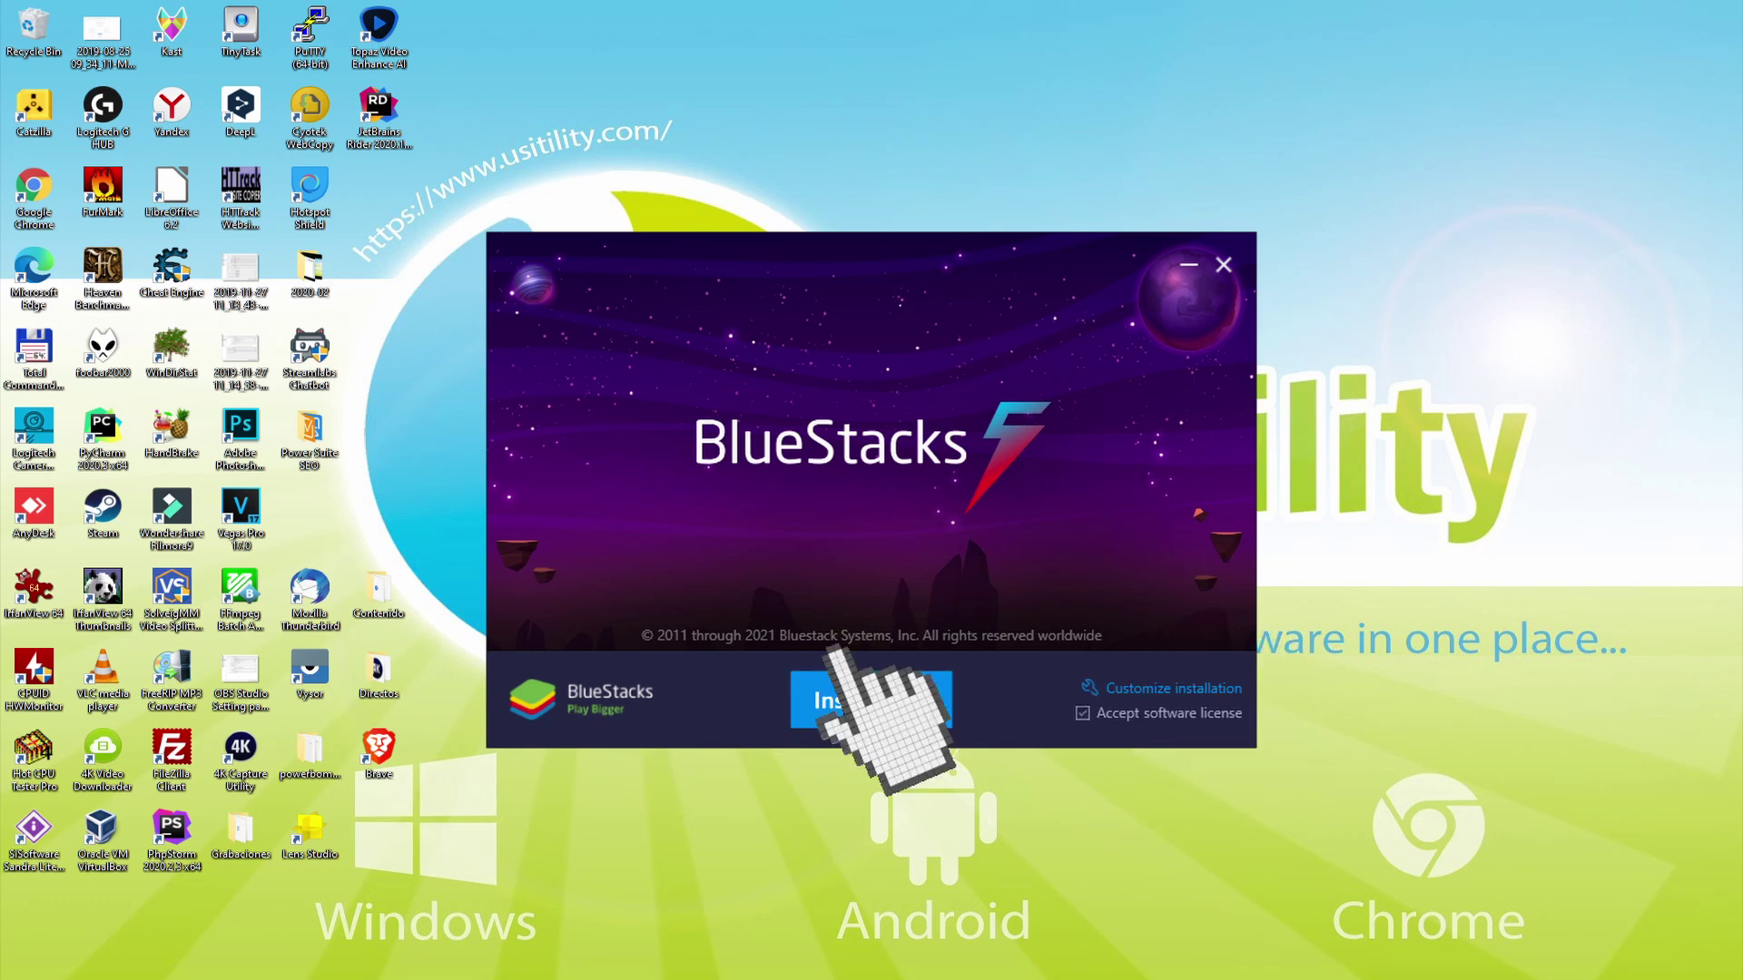
click(866, 700)
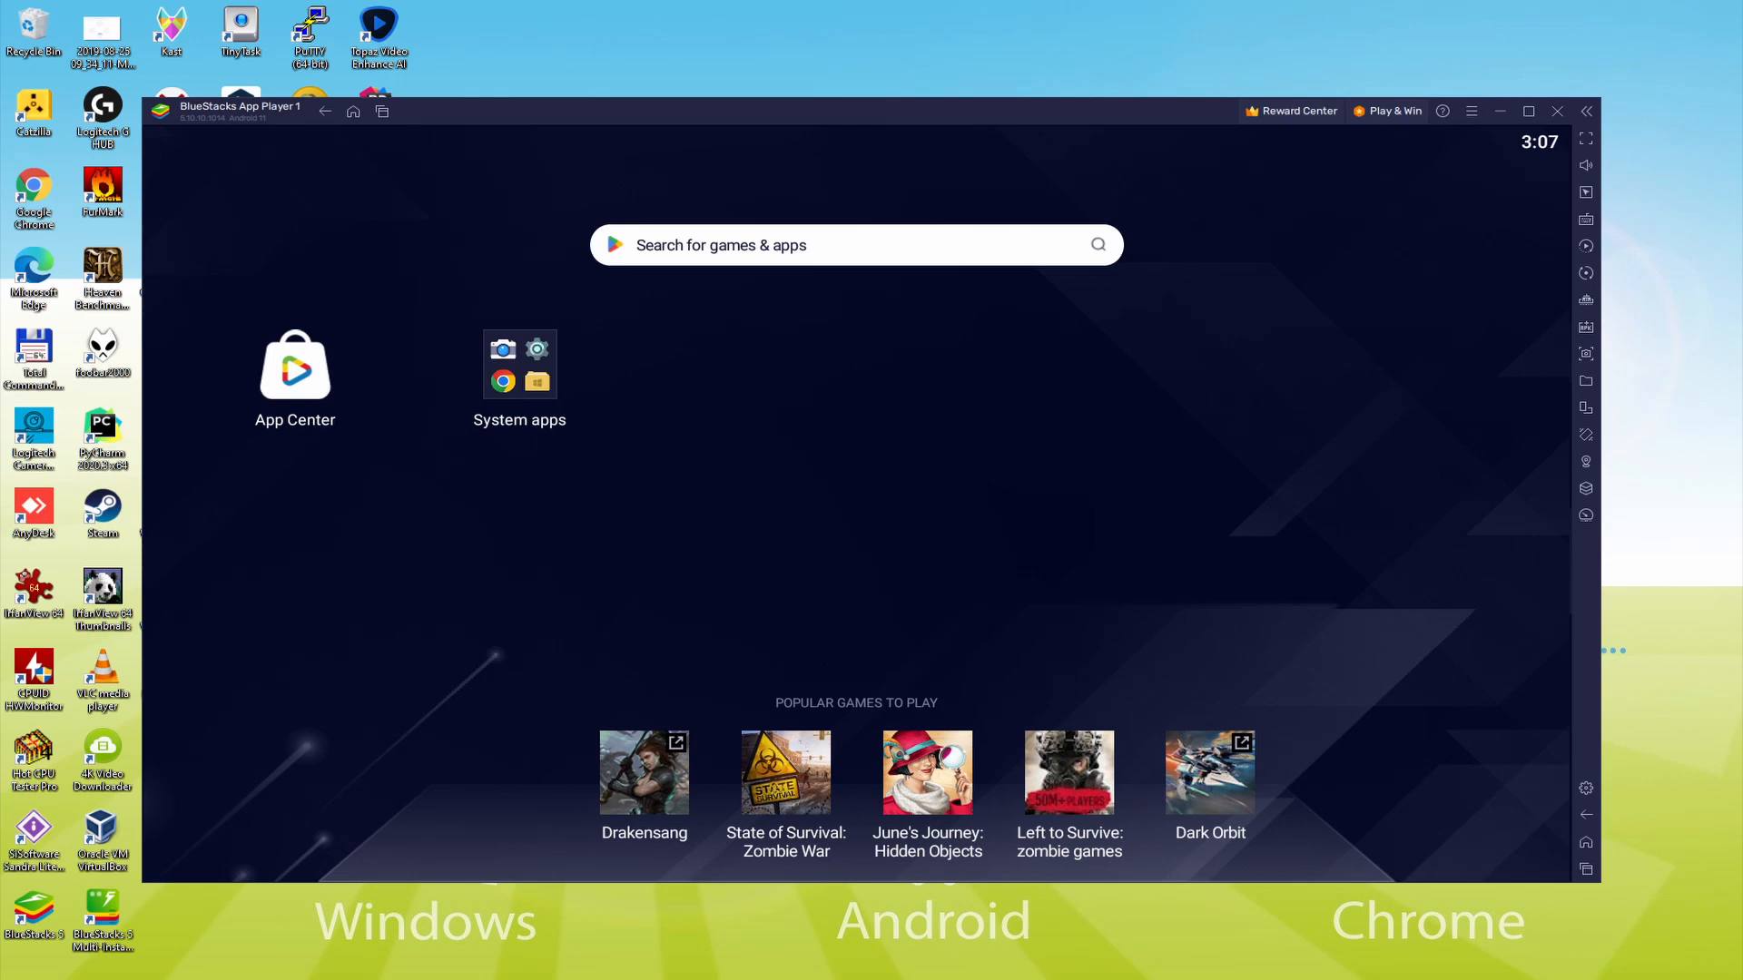
mouse_move(513, 363)
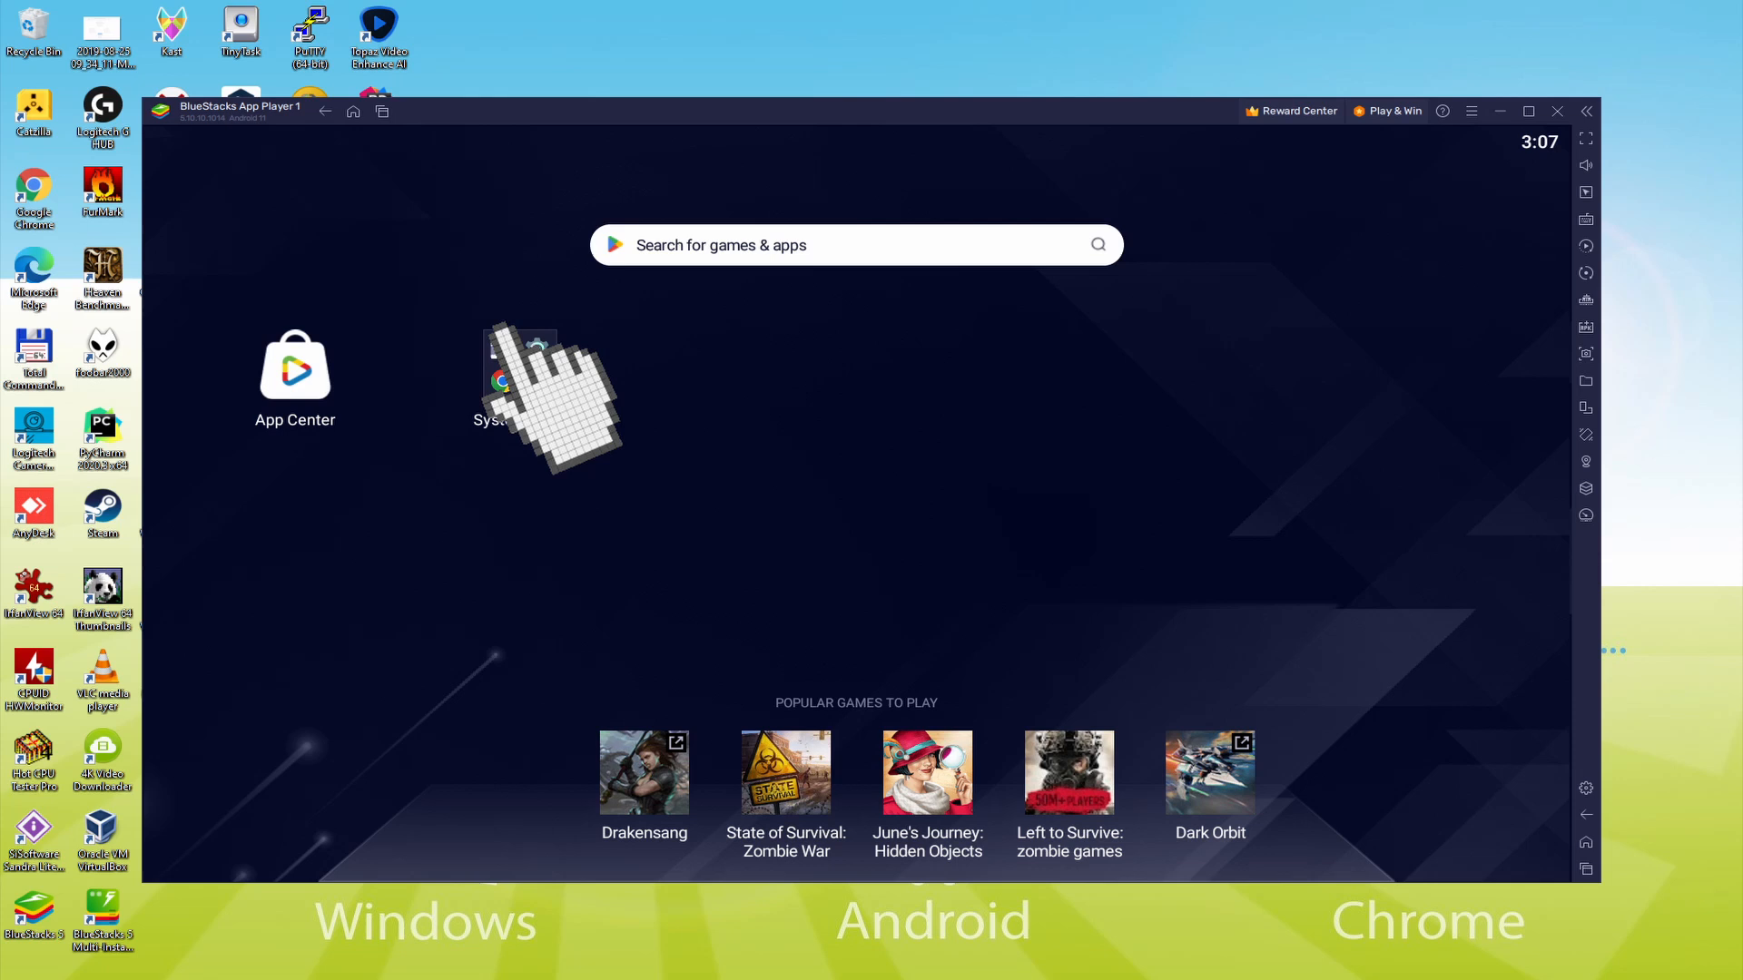
Open the System apps folder and launch Google Play Store
click(519, 365)
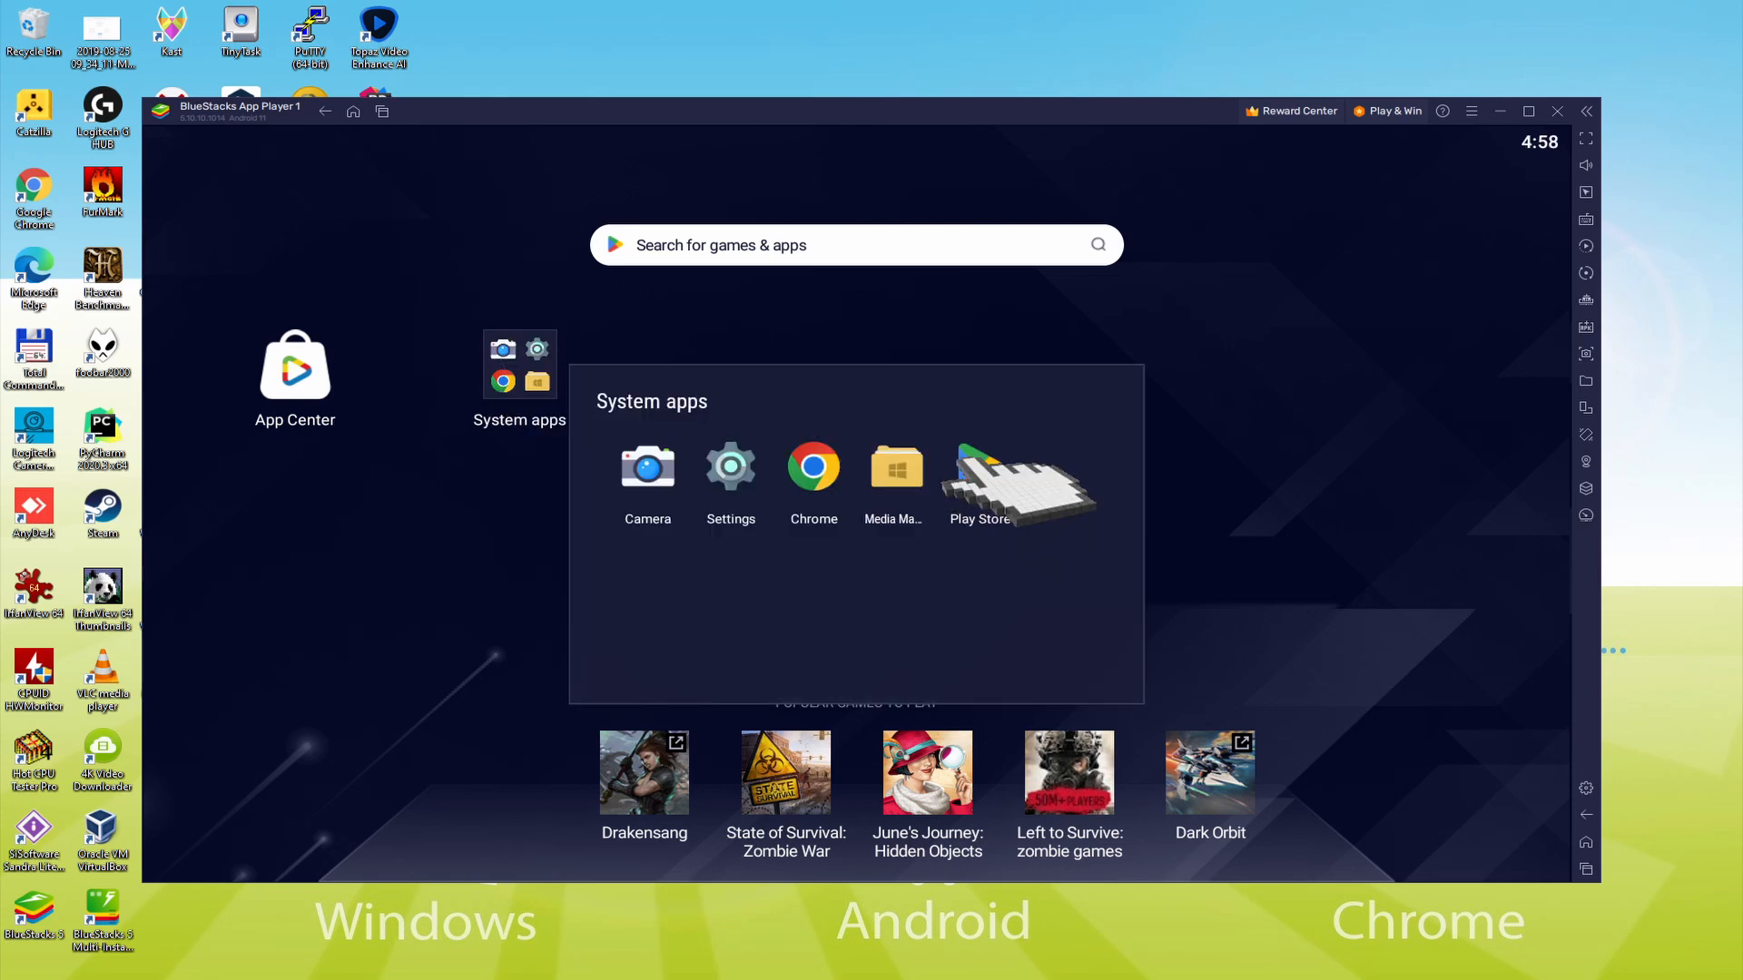
click(979, 467)
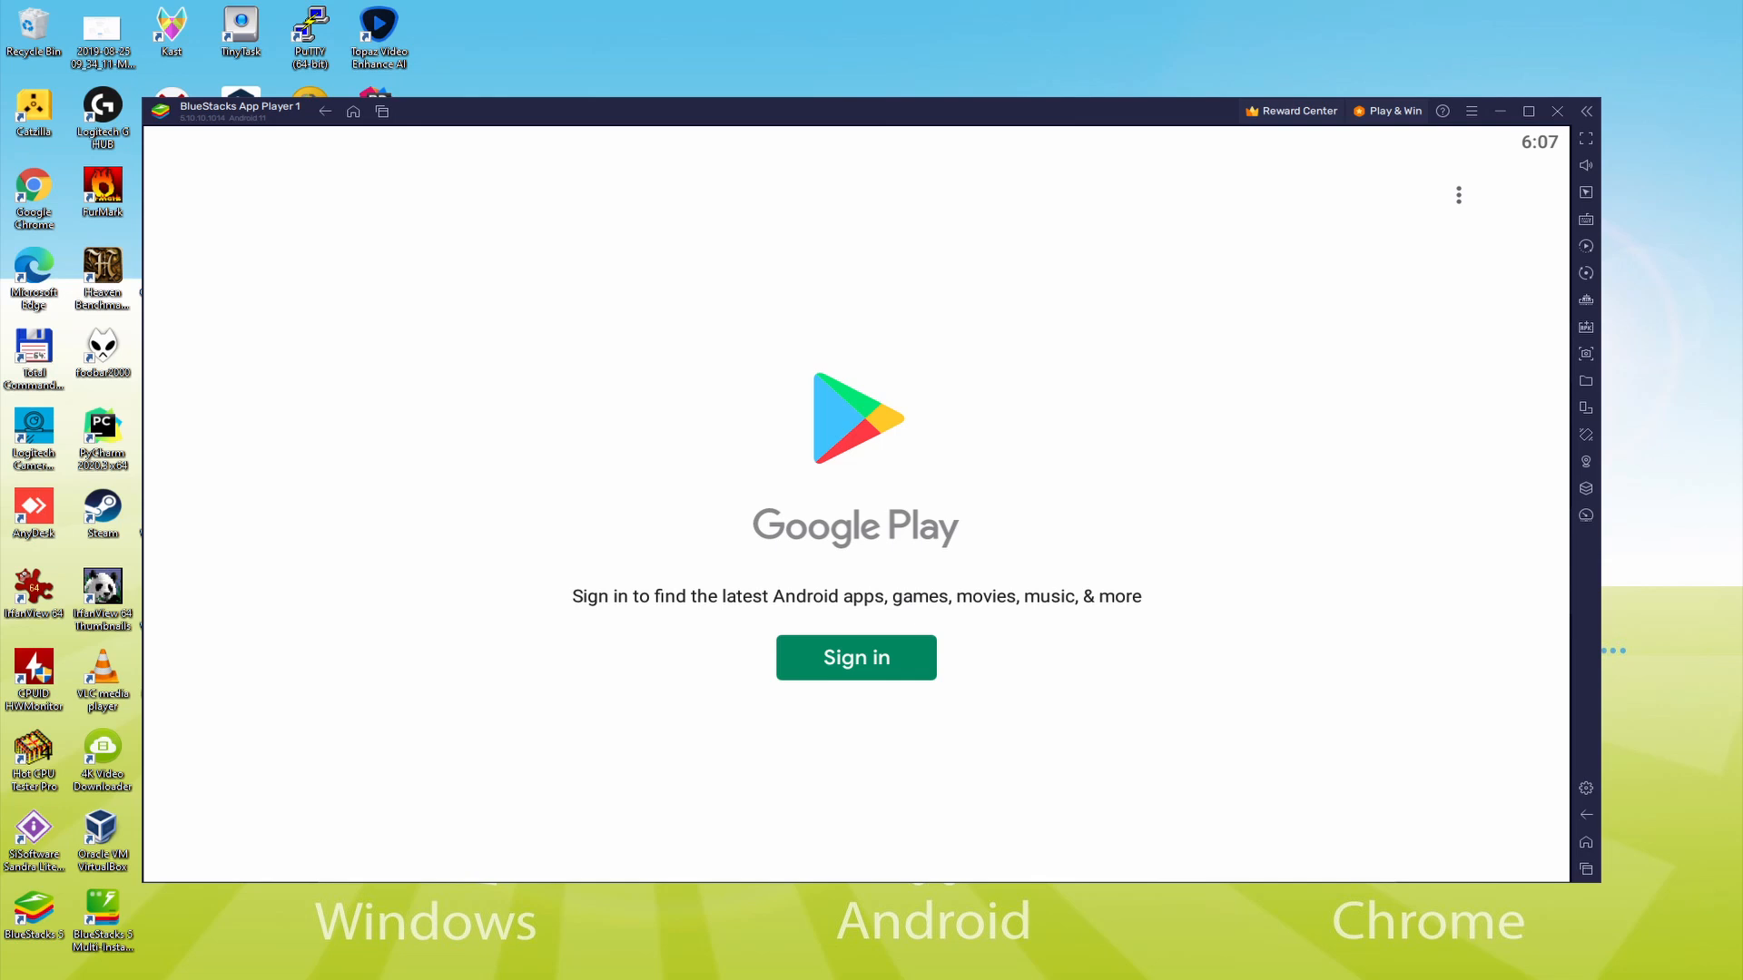
mouse_move(828, 643)
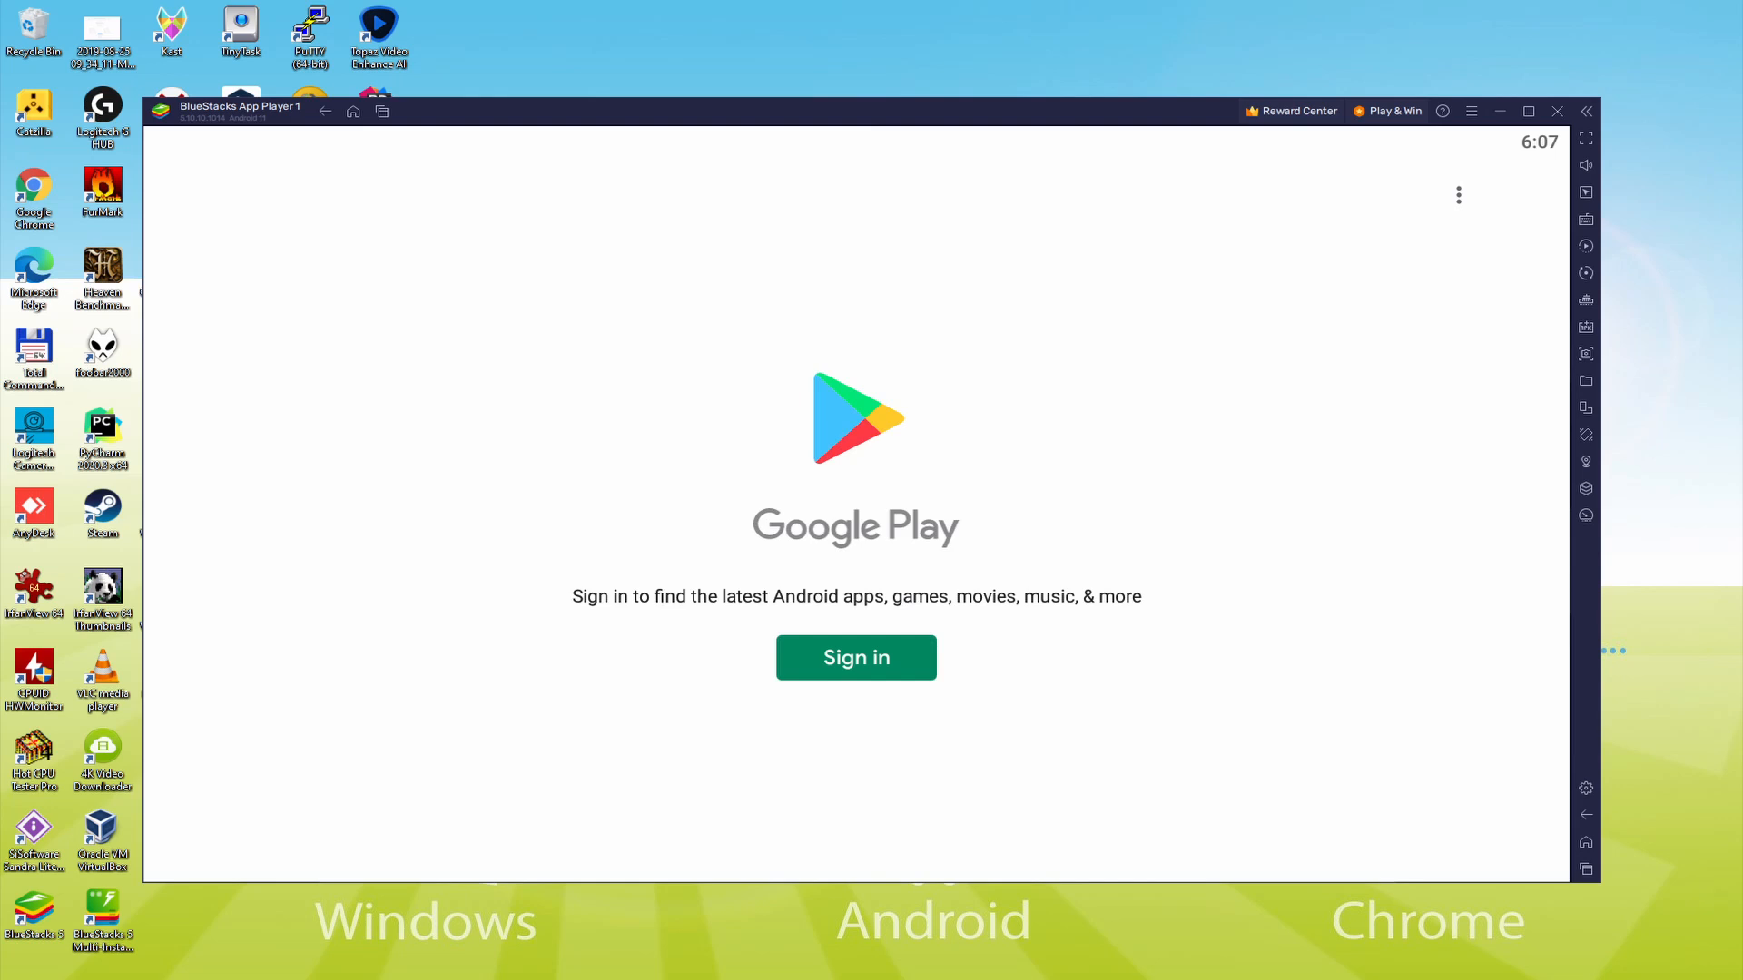
Sign in to Google Play with the Google account email and password
click(856, 657)
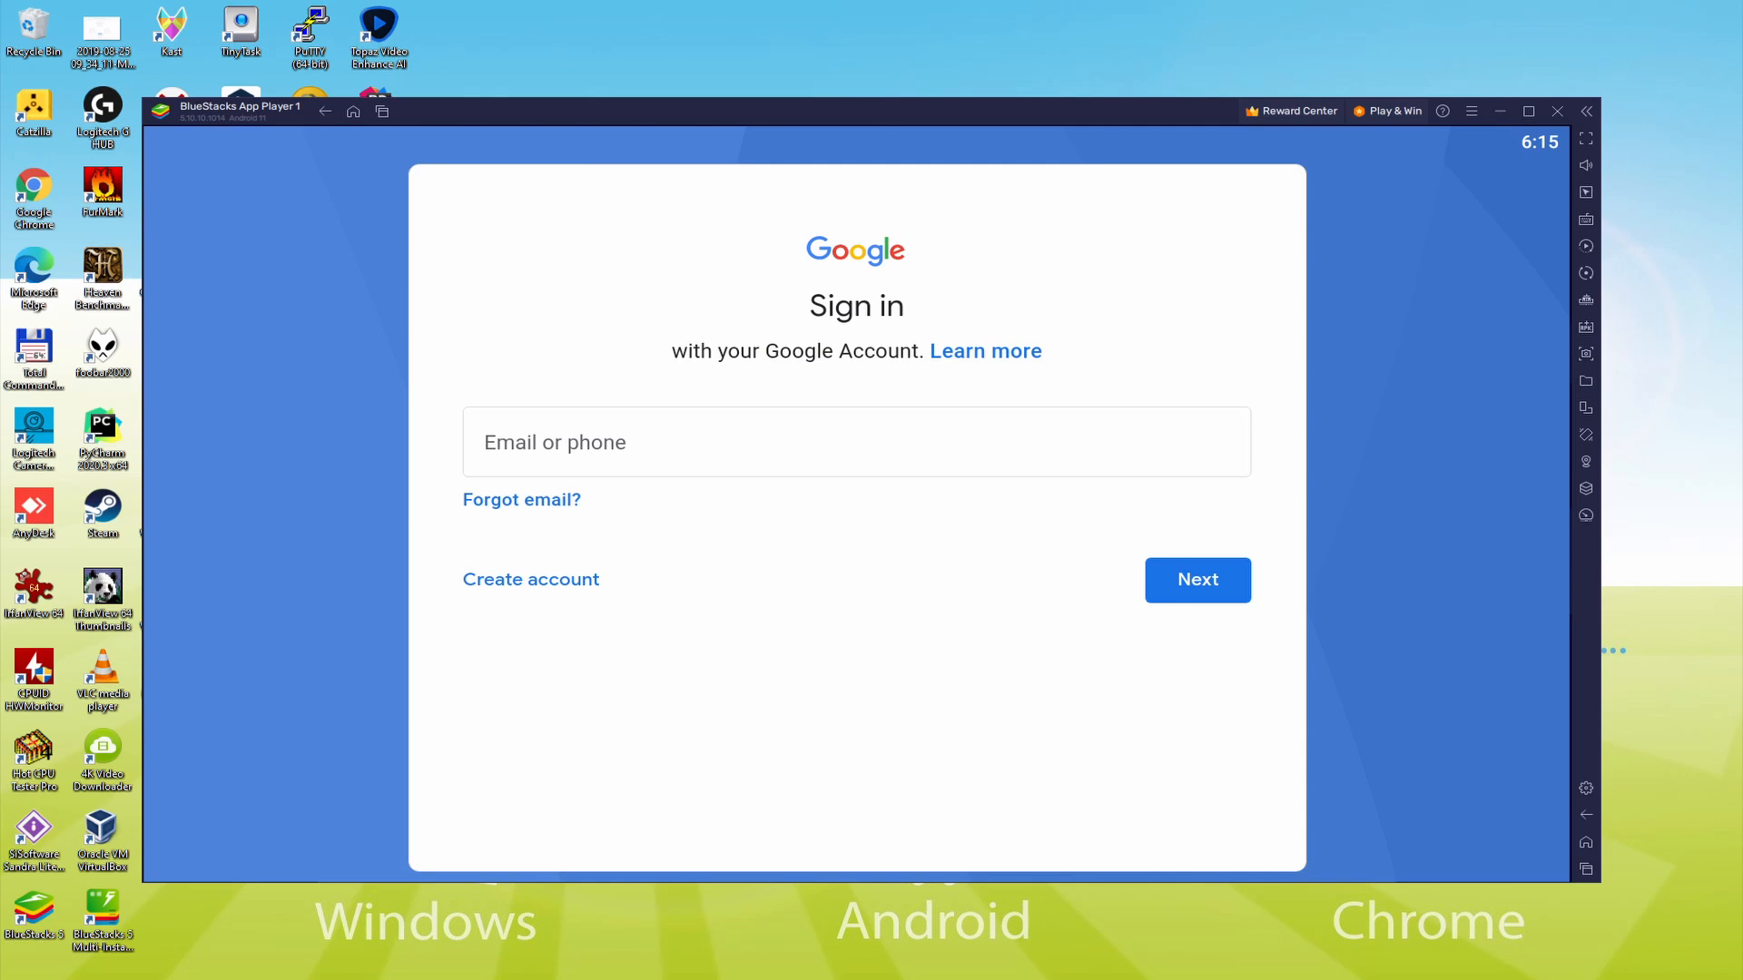
click(1198, 580)
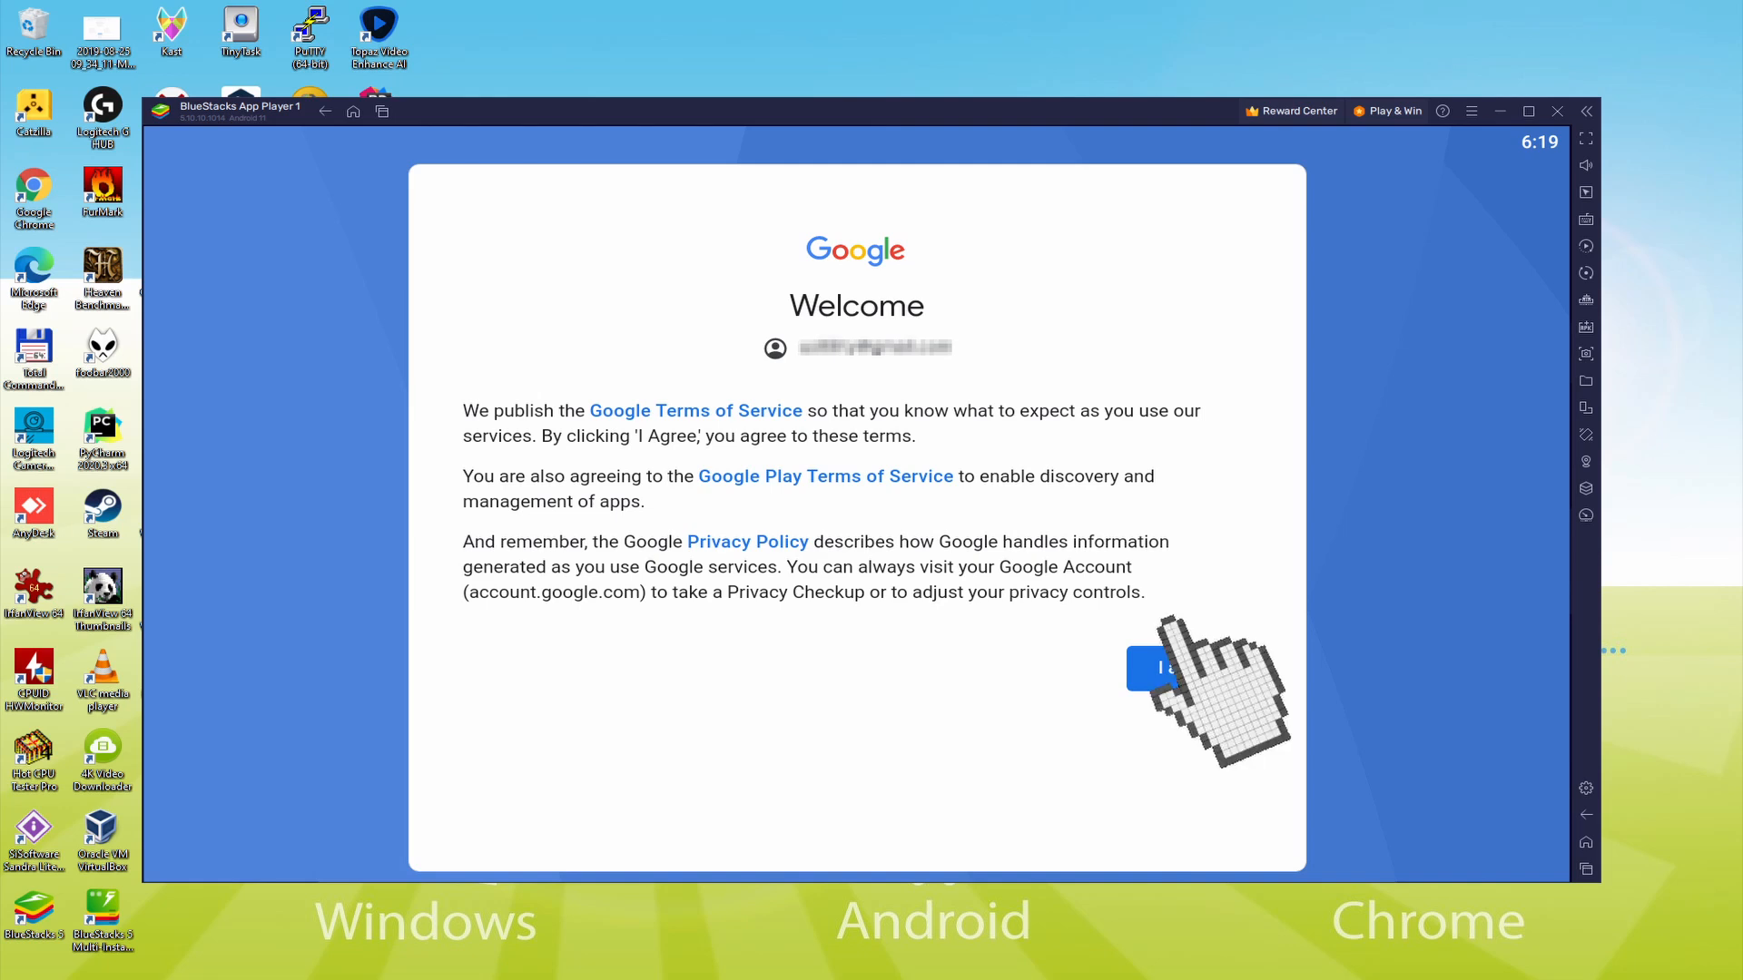
Agree to Google's terms, switch off Google Drive backup, and accept Google services
click(1153, 667)
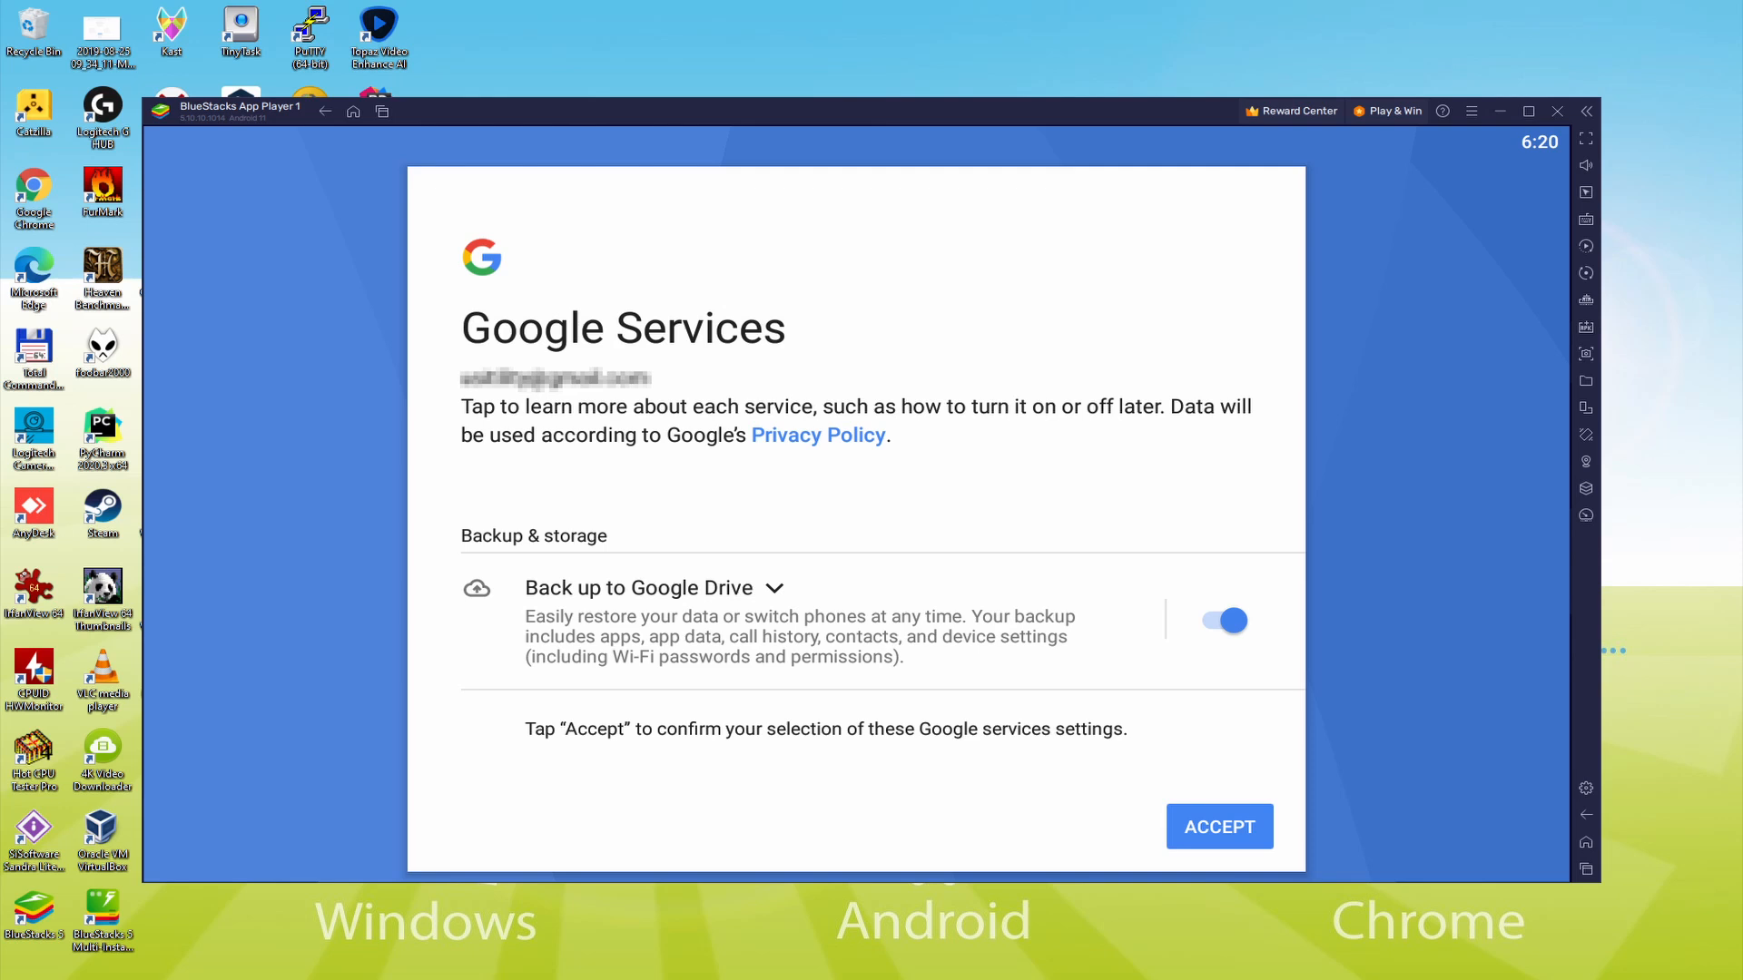
click(1225, 620)
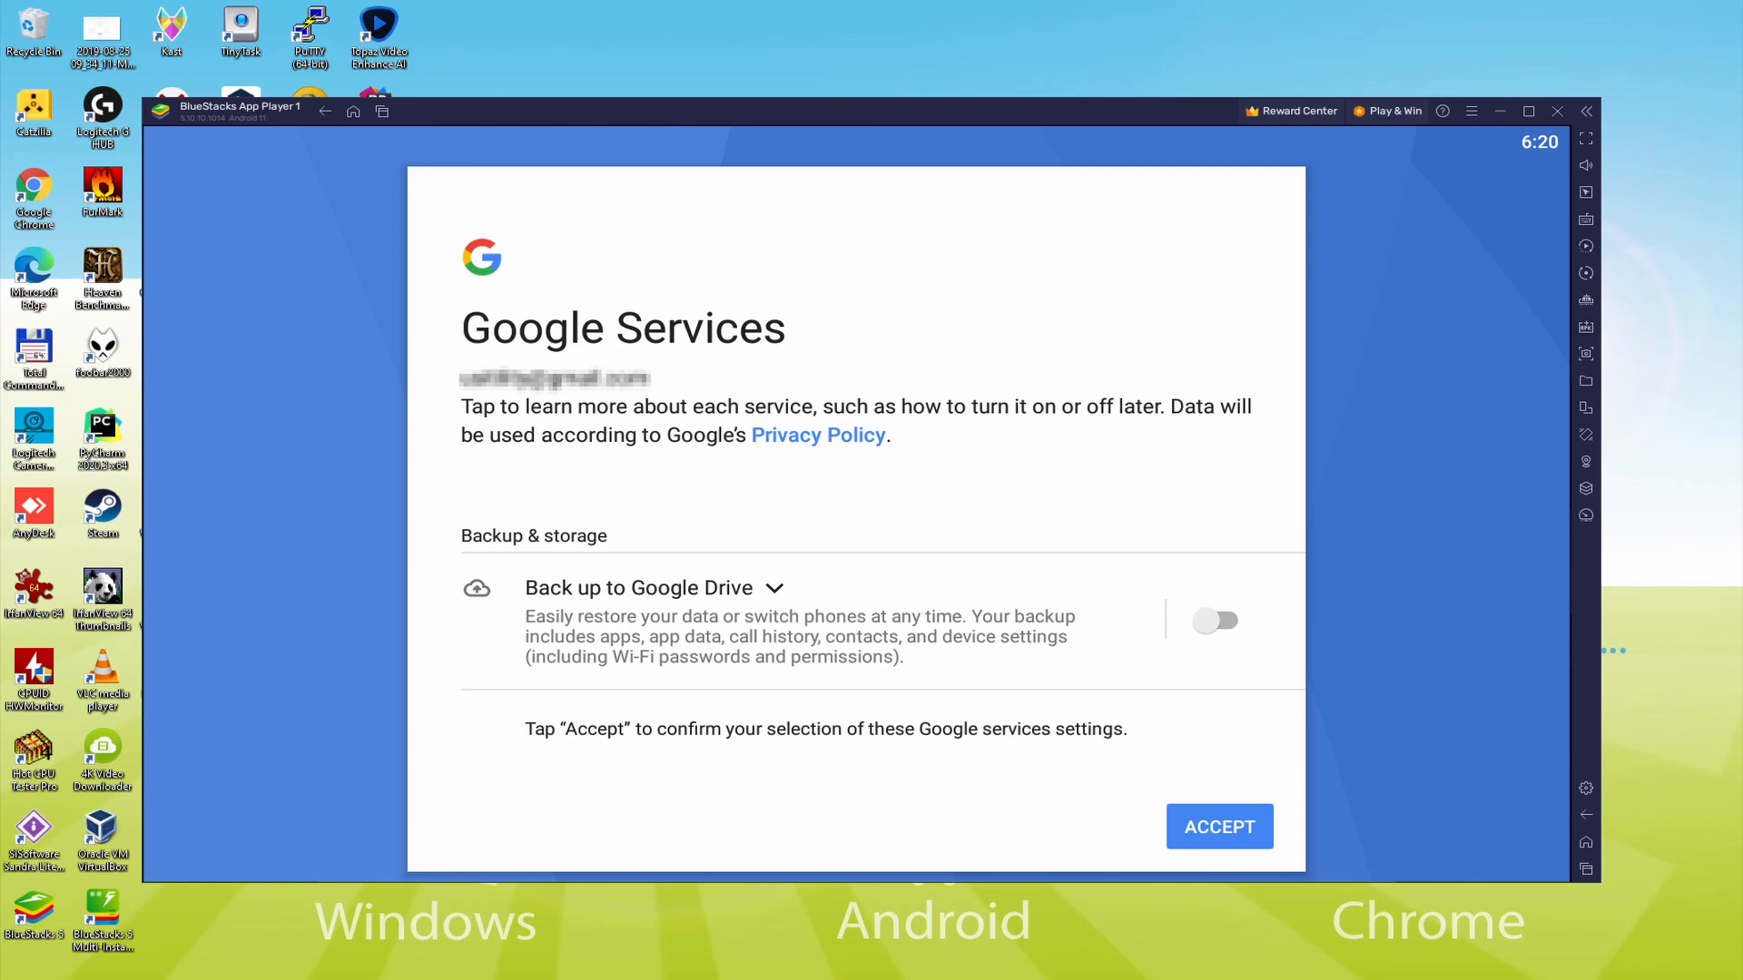
click(1219, 827)
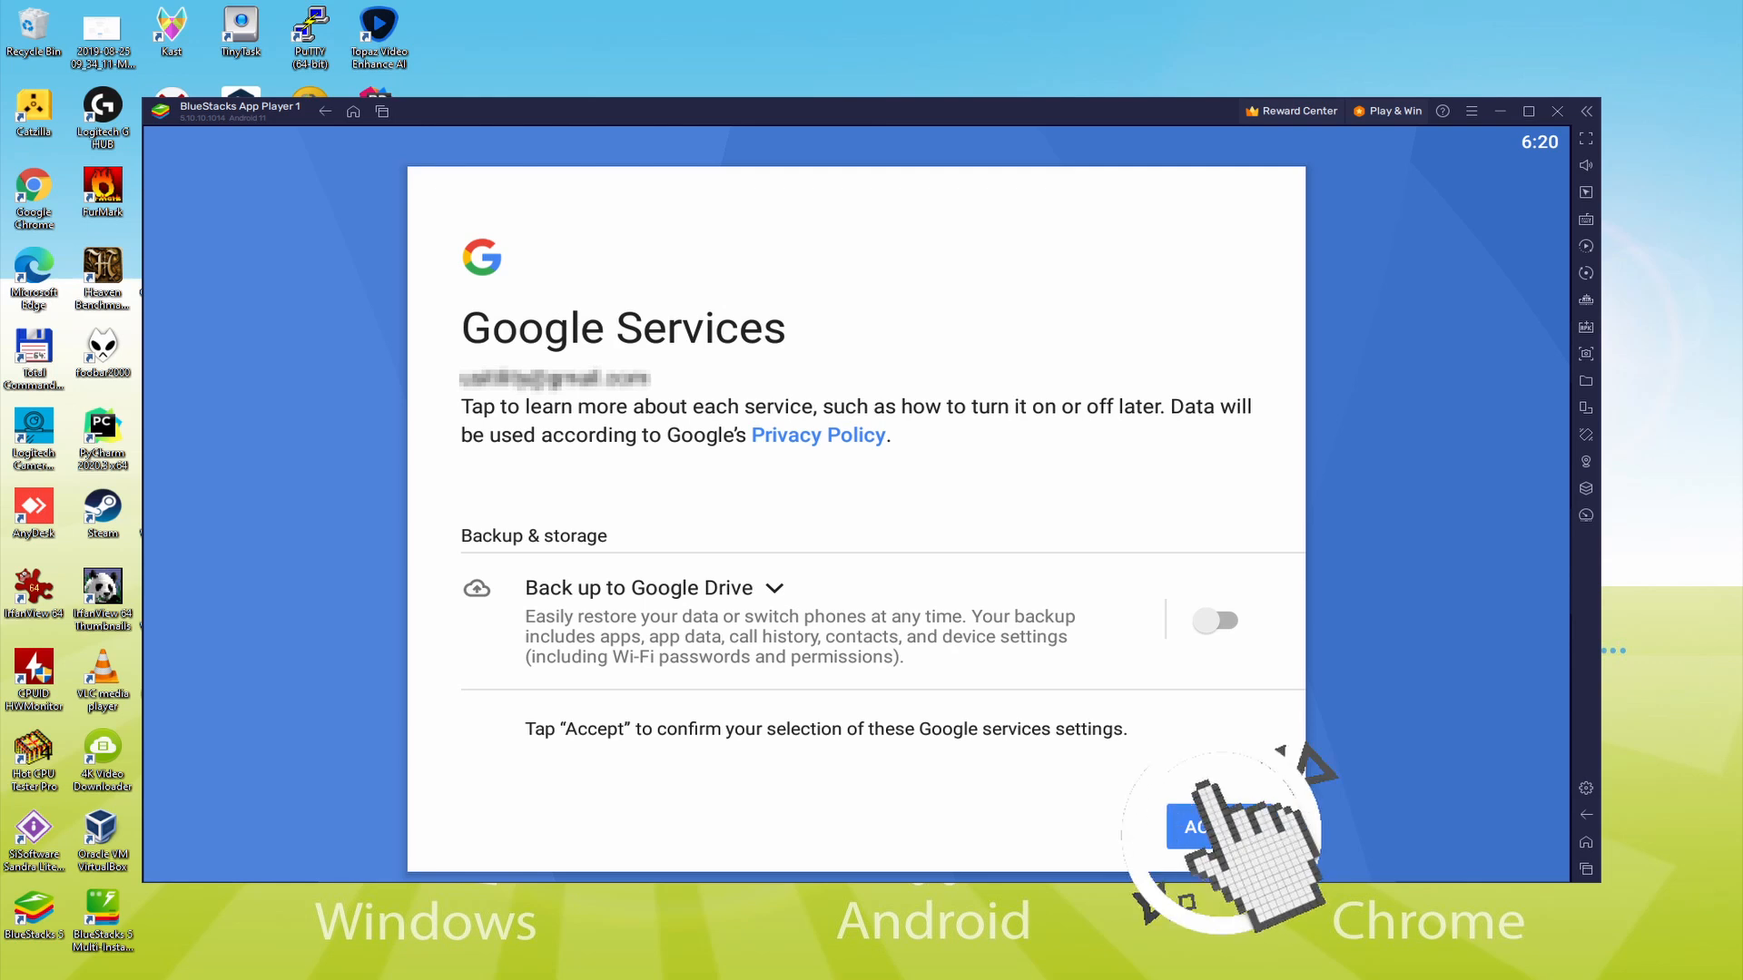
click(1200, 824)
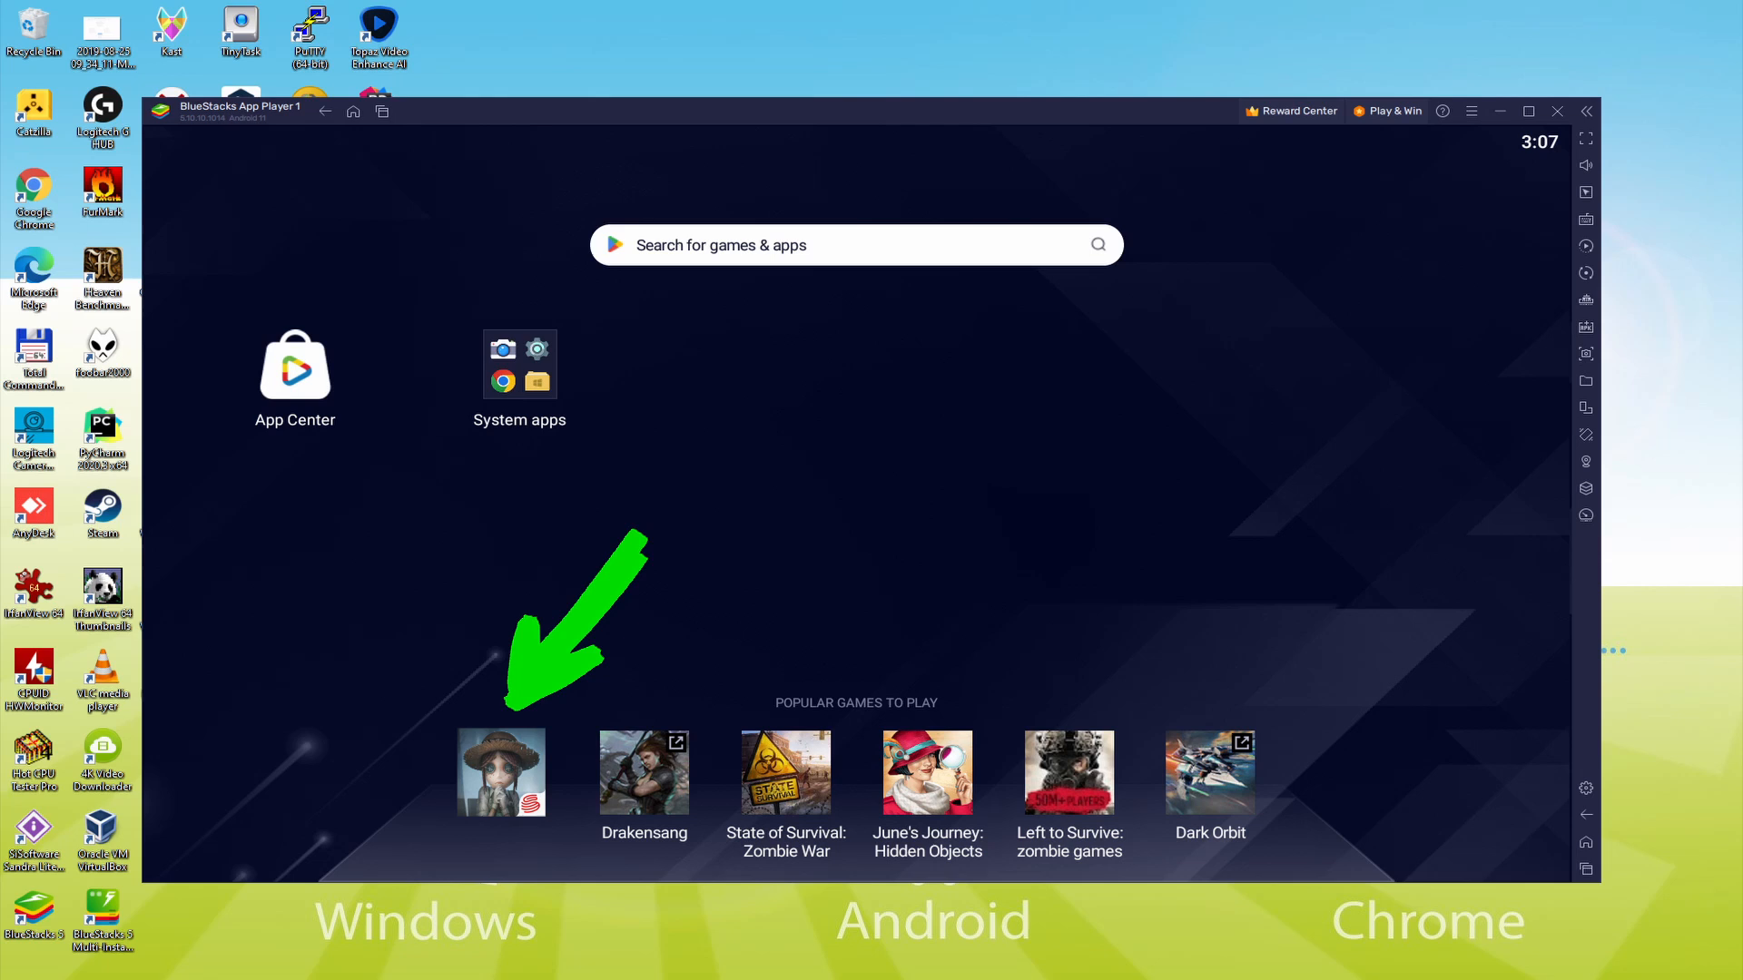
Install Identity V from its Play Store page under Popular Games to Play
click(501, 773)
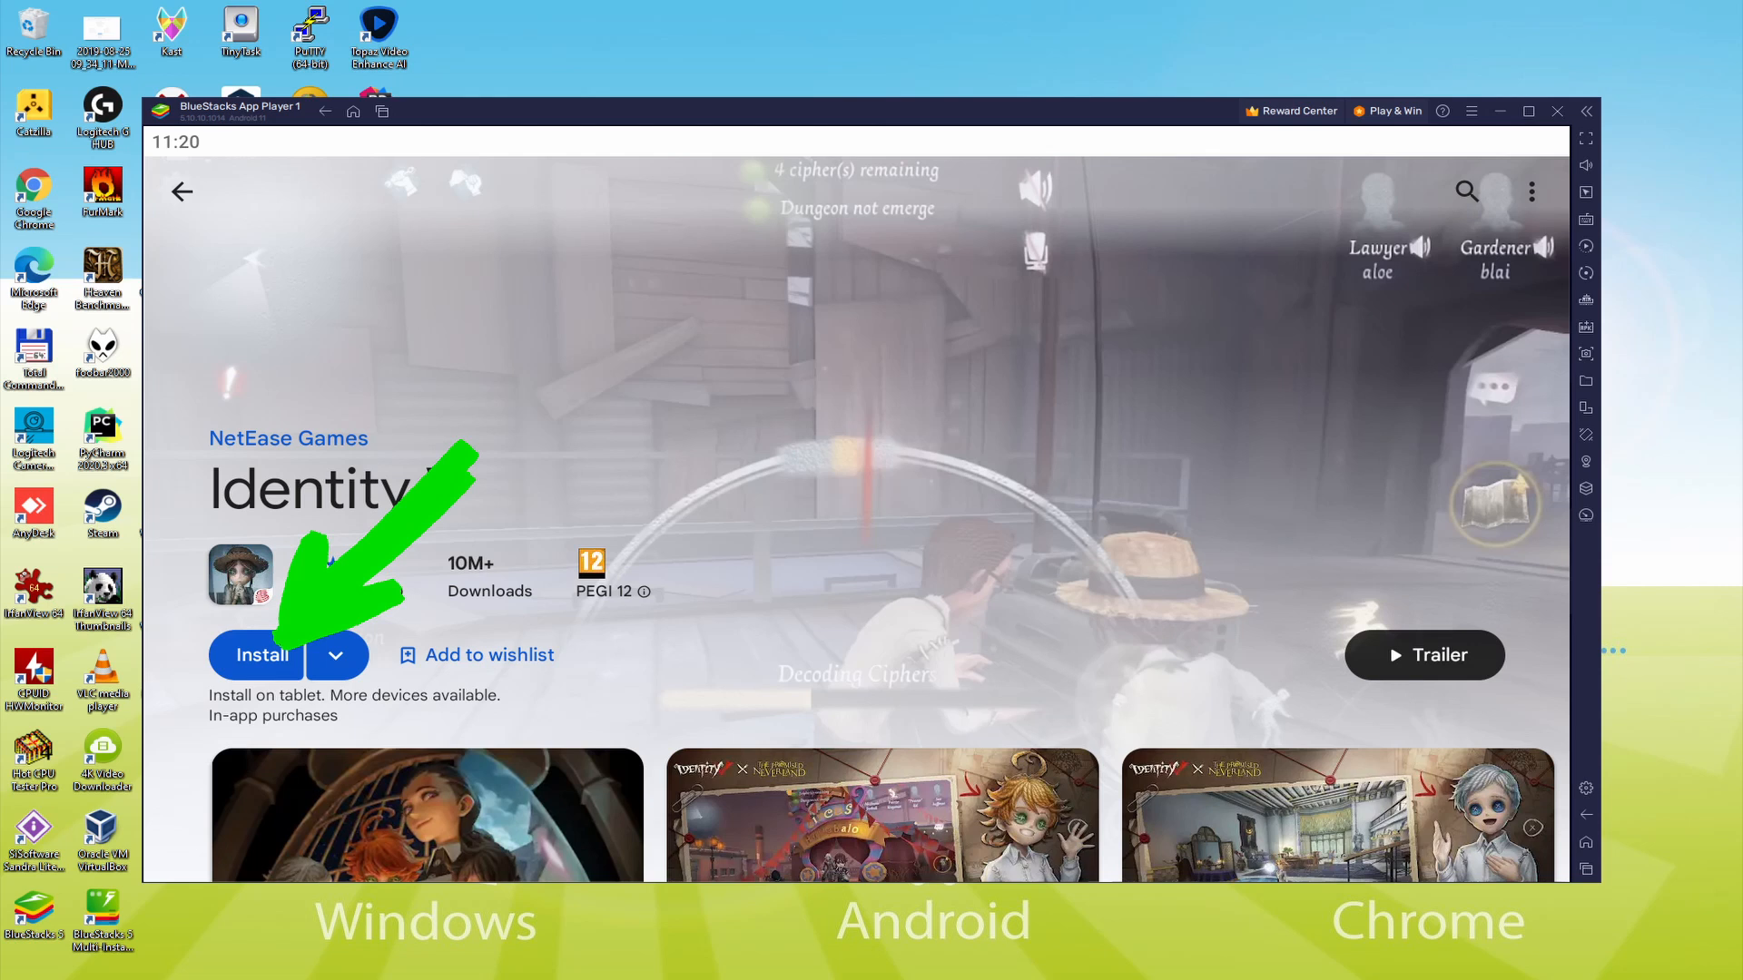
click(257, 656)
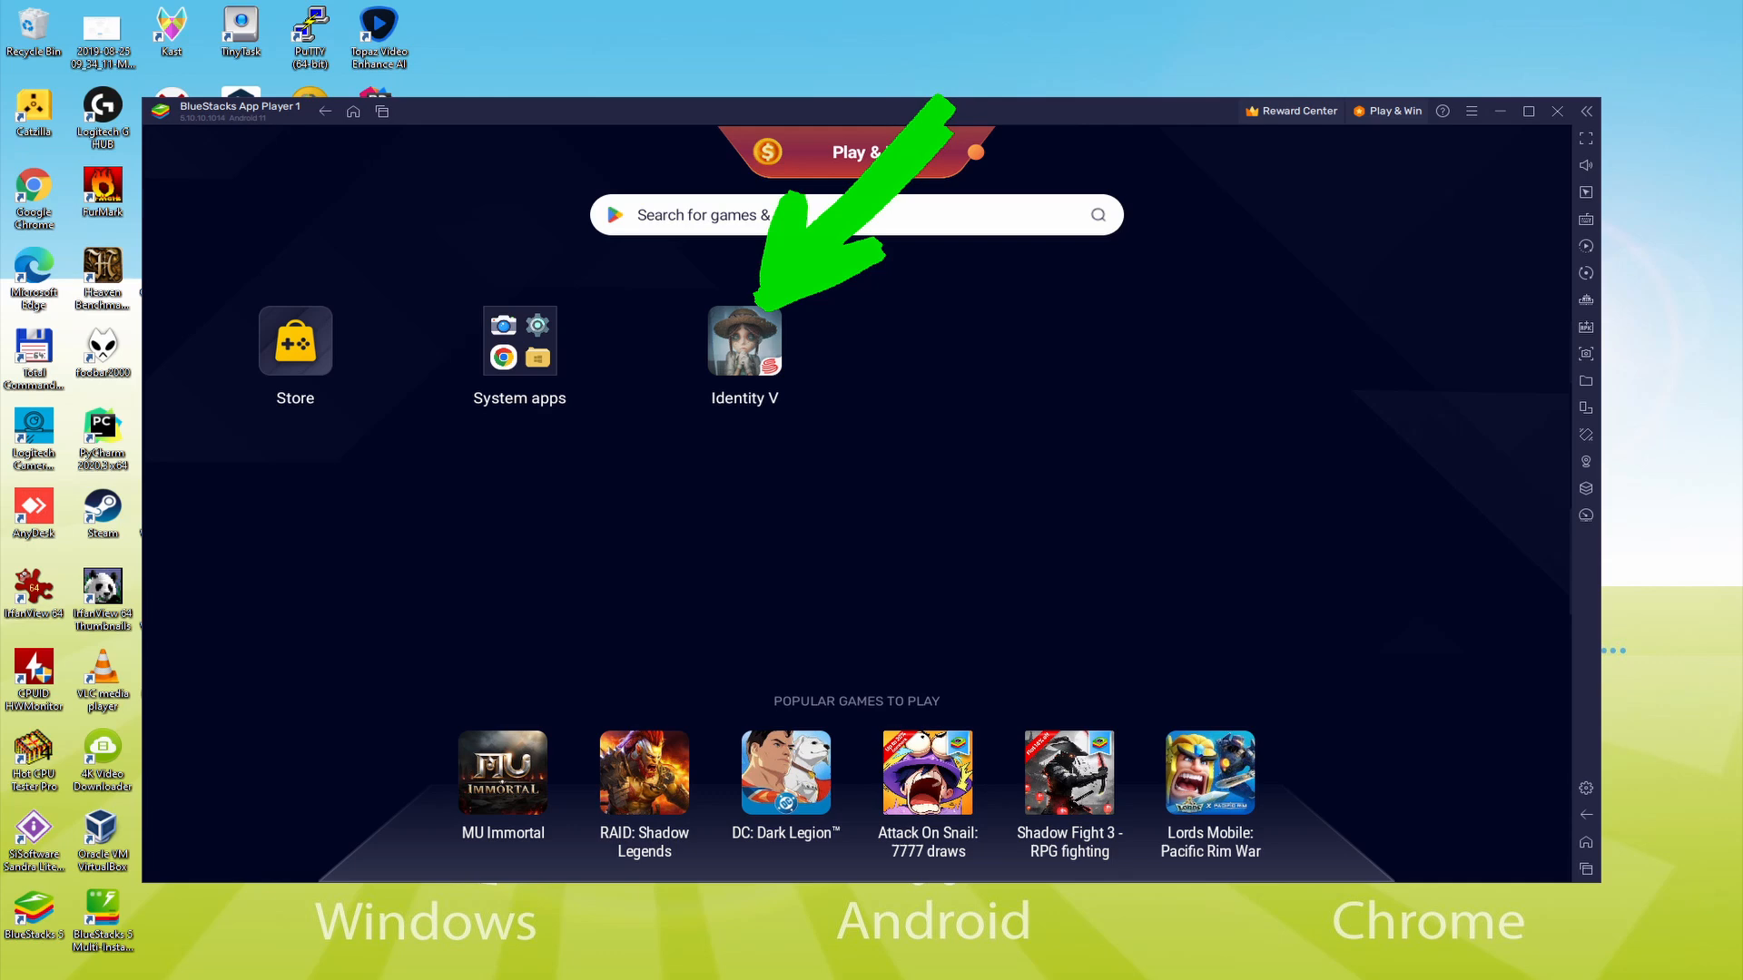
Launch Identity V from the home screen and let the opening cinematic play
click(744, 340)
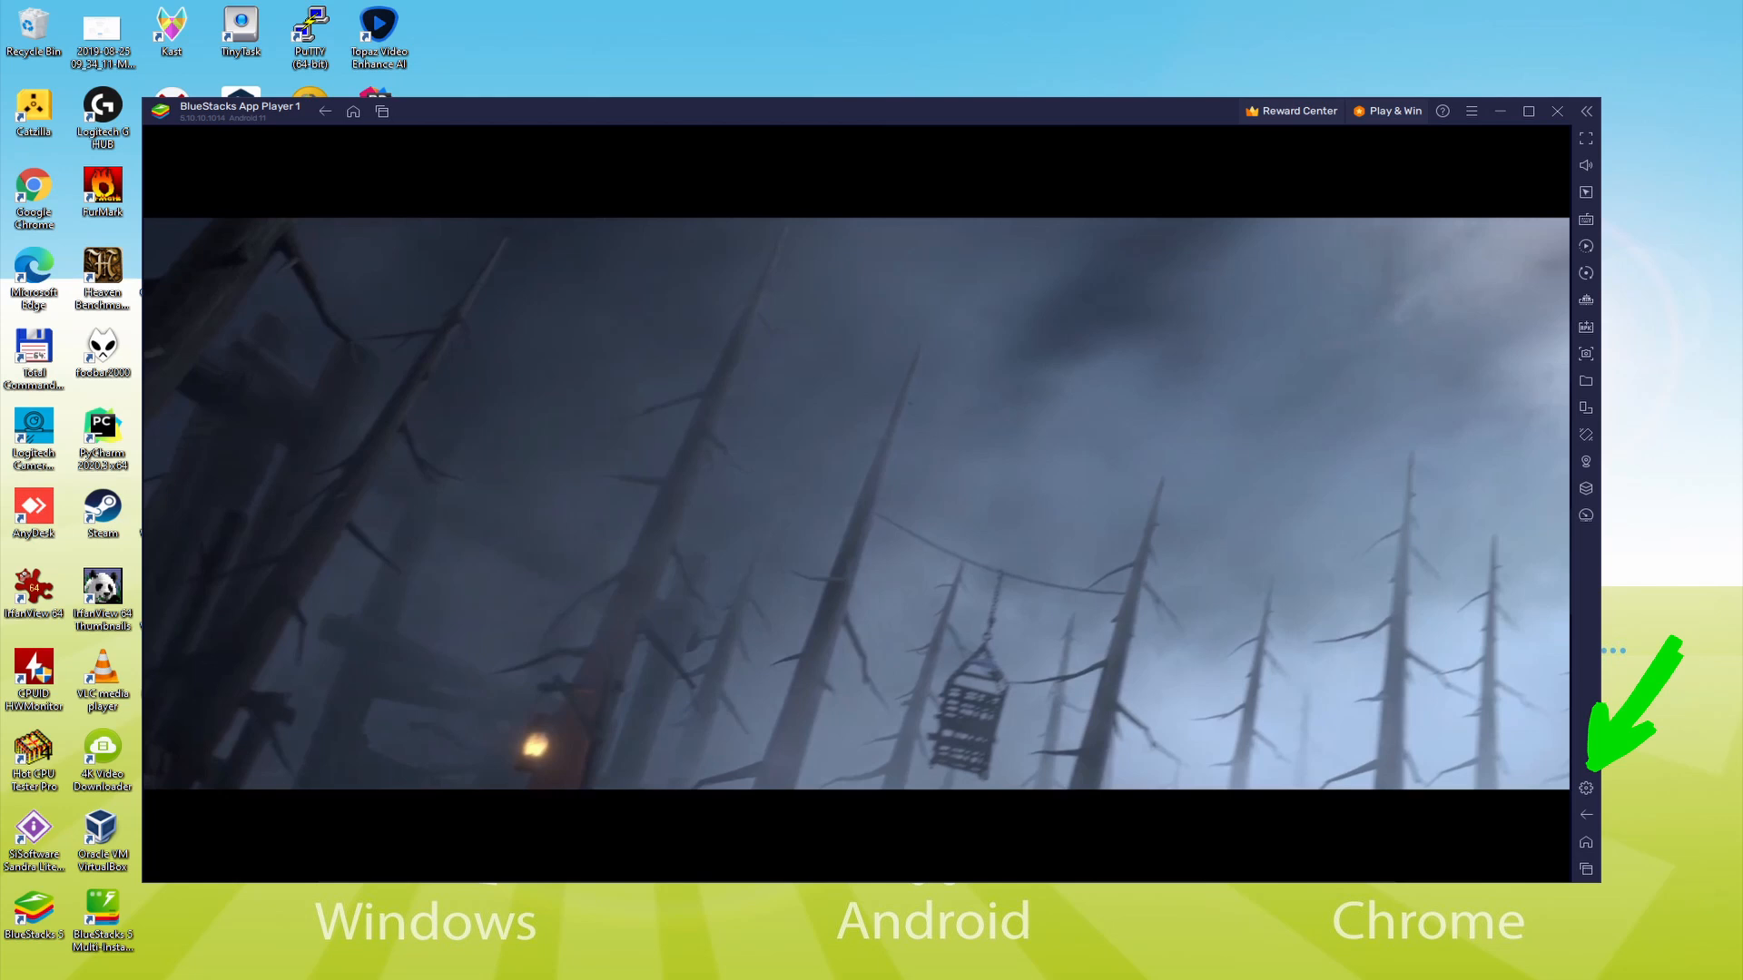
click(1584, 788)
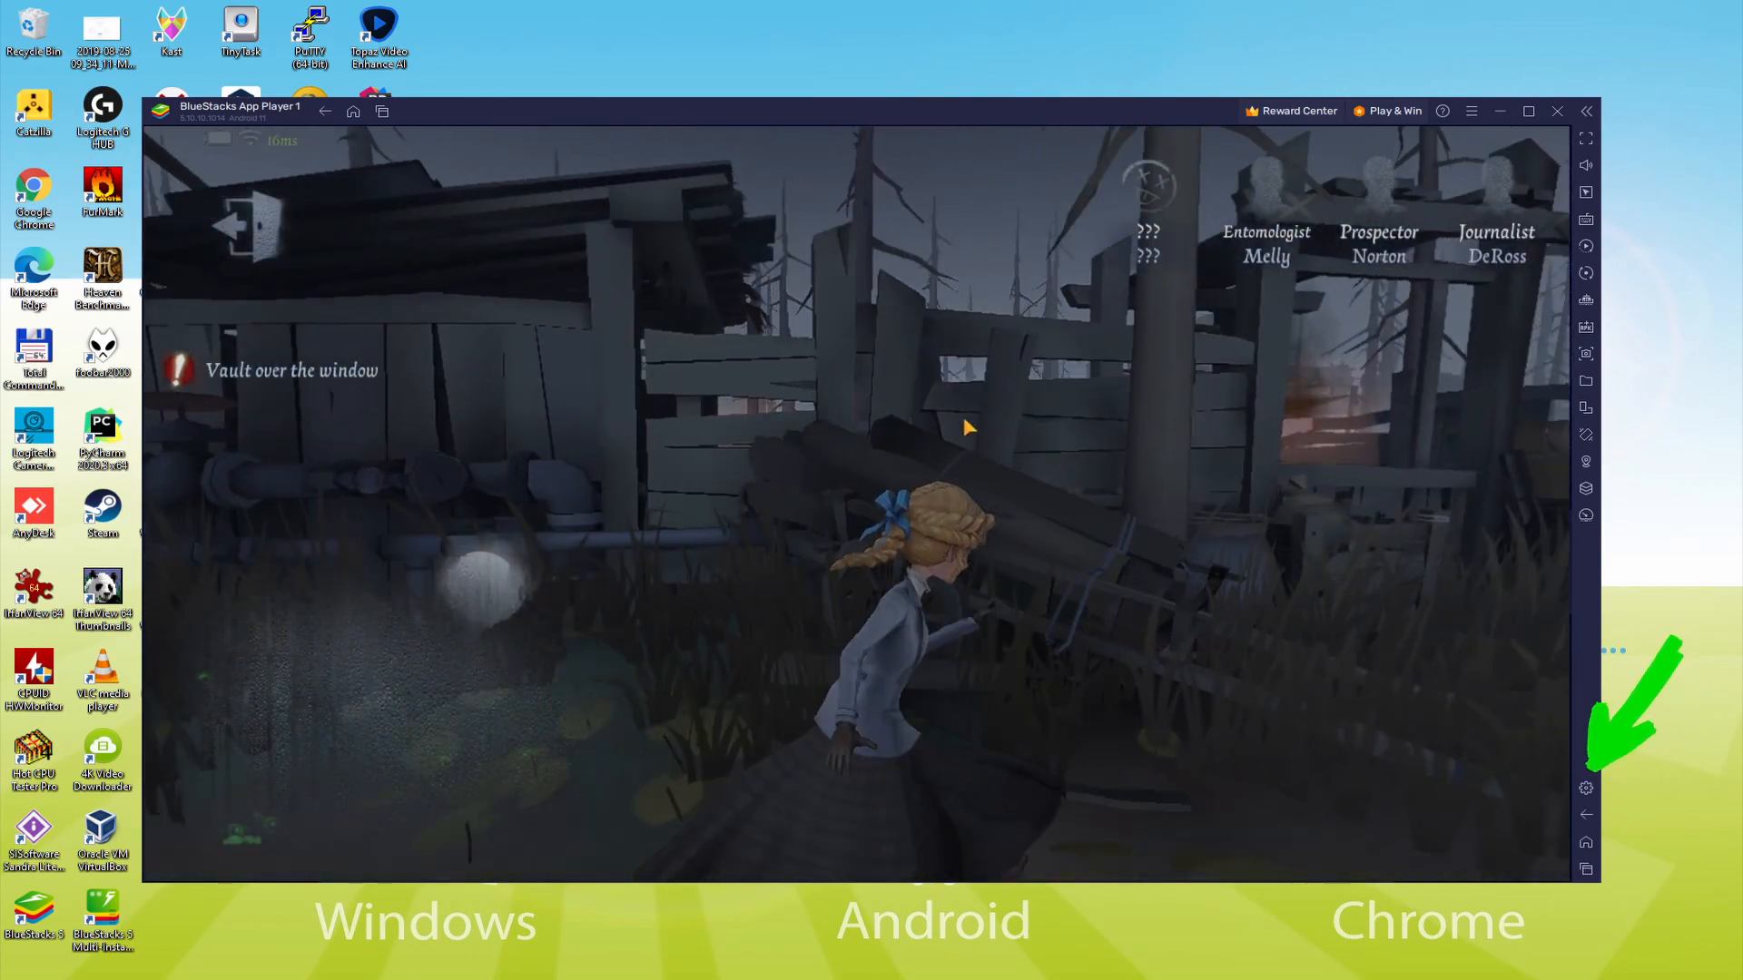
Open BlueStacks Device settings showing the Samsung Galaxy S8 Plus profile
click(1586, 788)
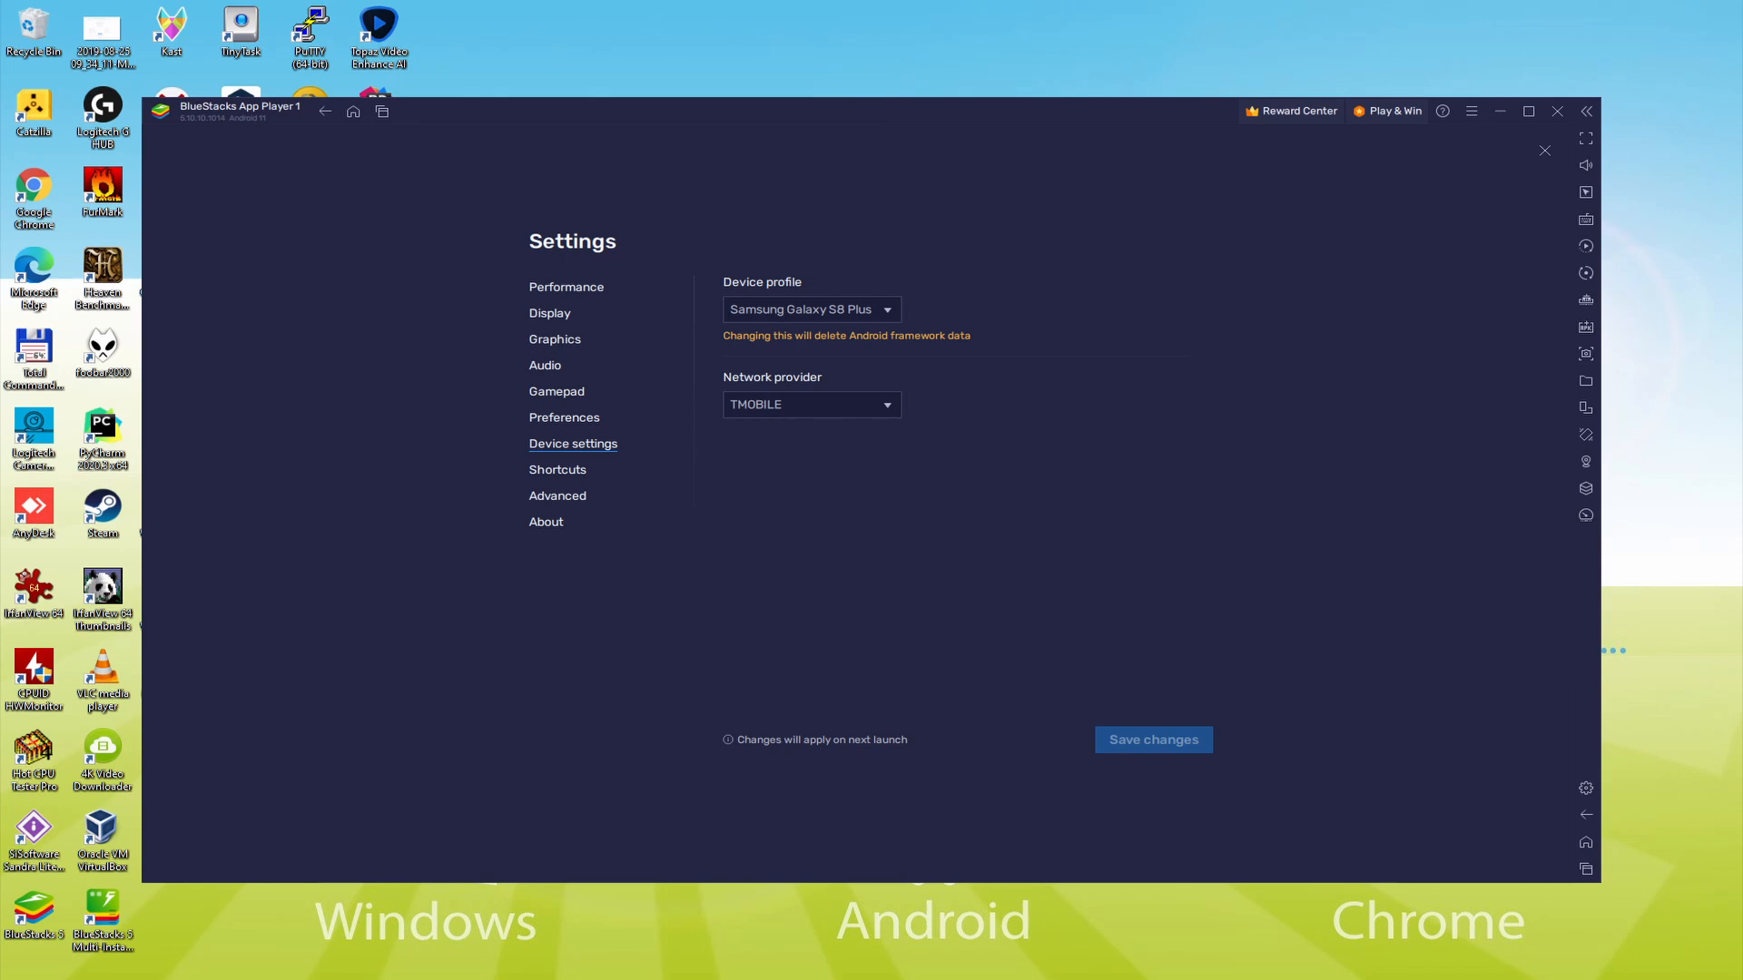